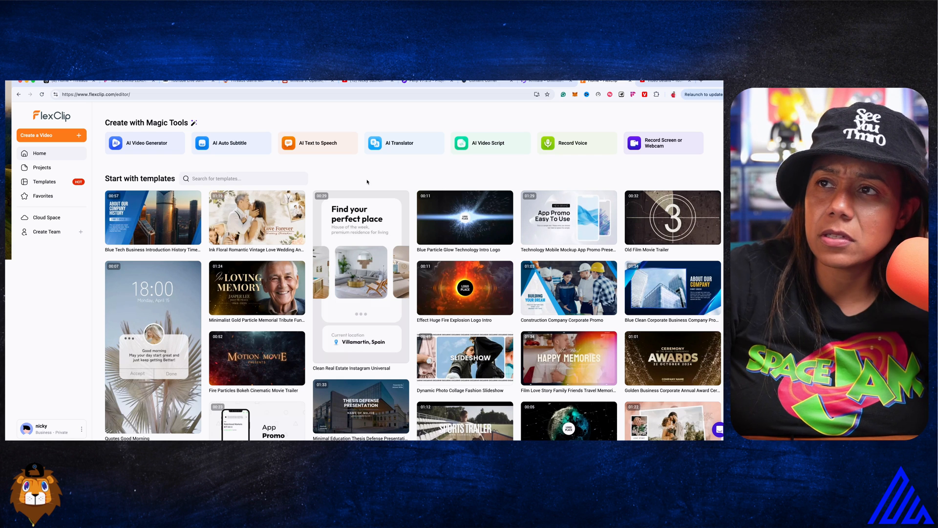
- Scroll through the template categories, then return to the FlexClip Home page
scroll(down, 3)
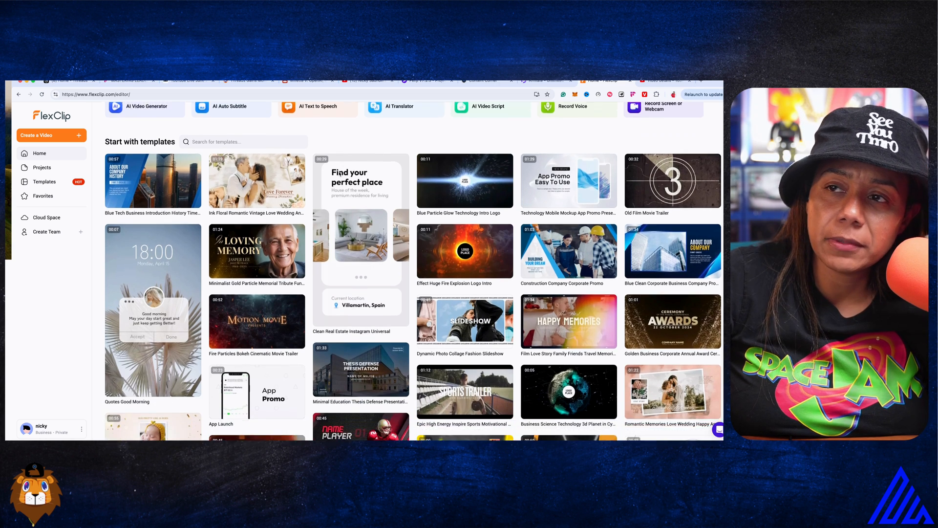
scroll(down, 3)
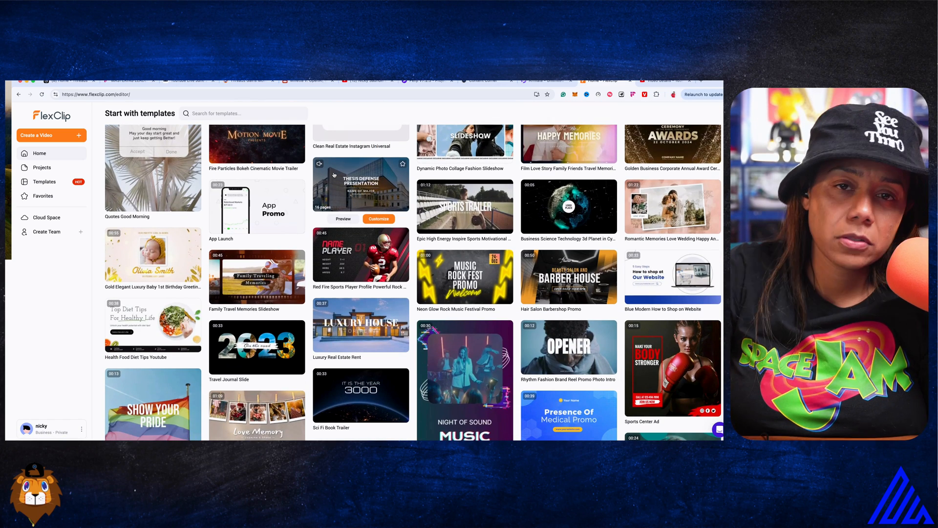
scroll(down, 3)
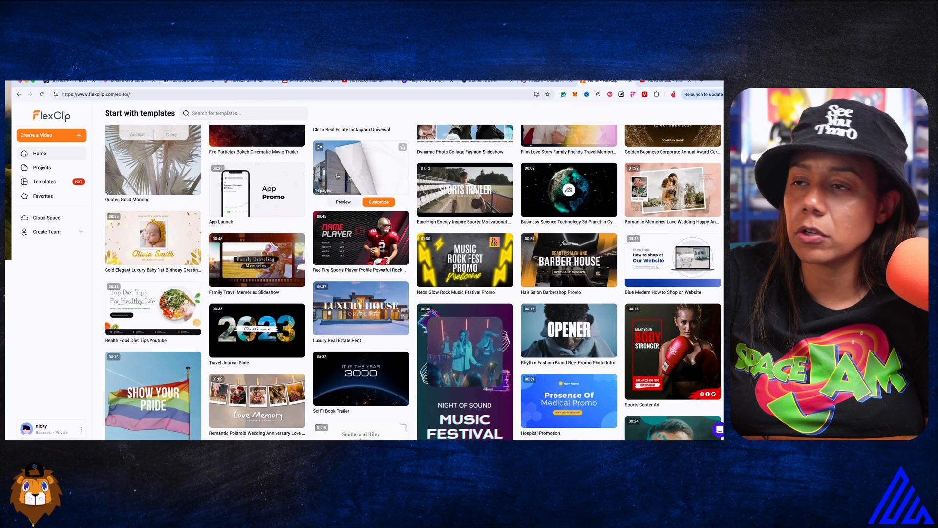
scroll(down, 3)
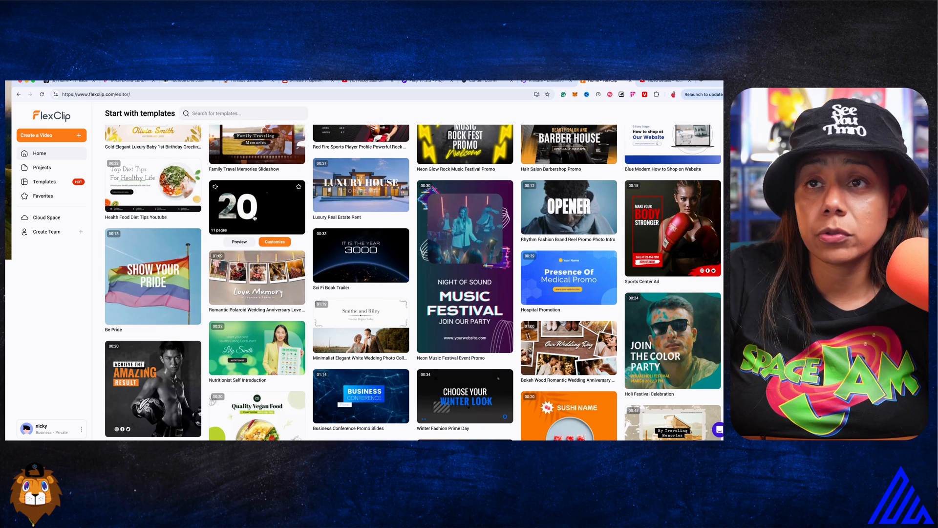
scroll(down, 3)
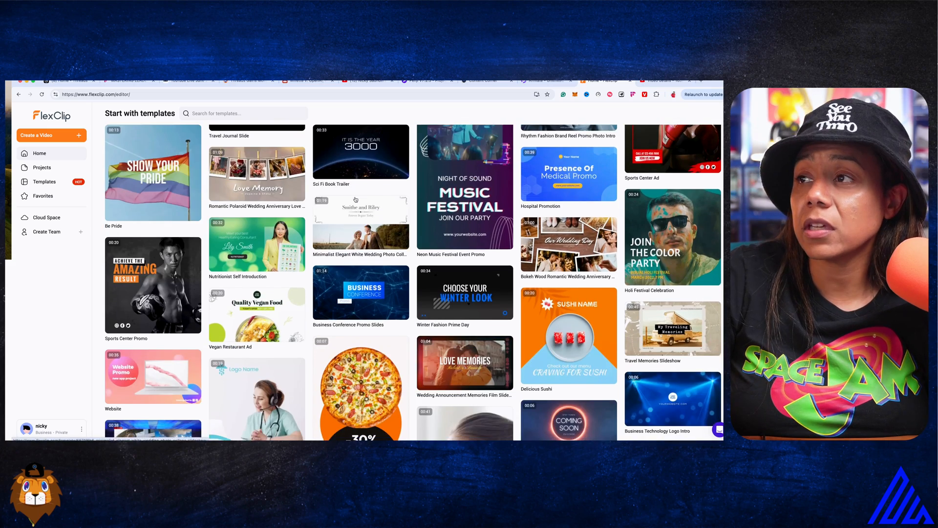
scroll(down, 3)
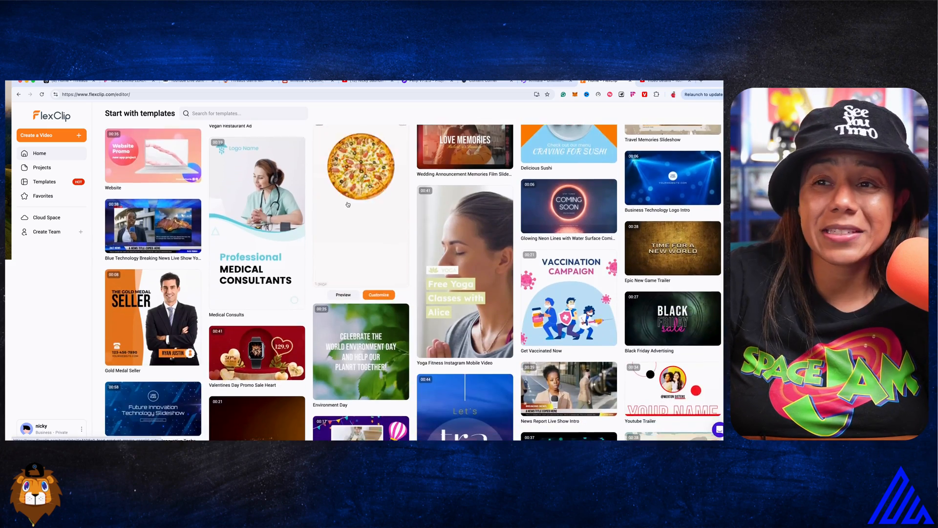
scroll(down, 3)
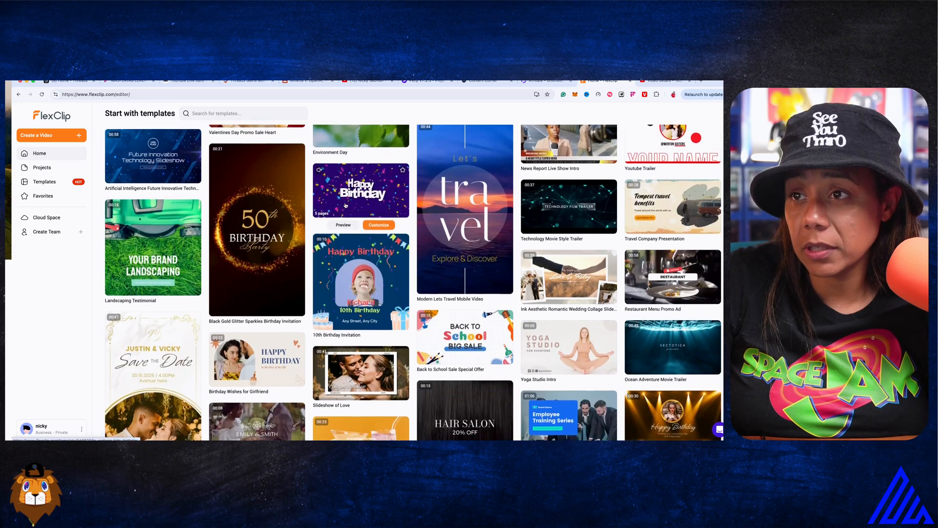
scroll(down, 3)
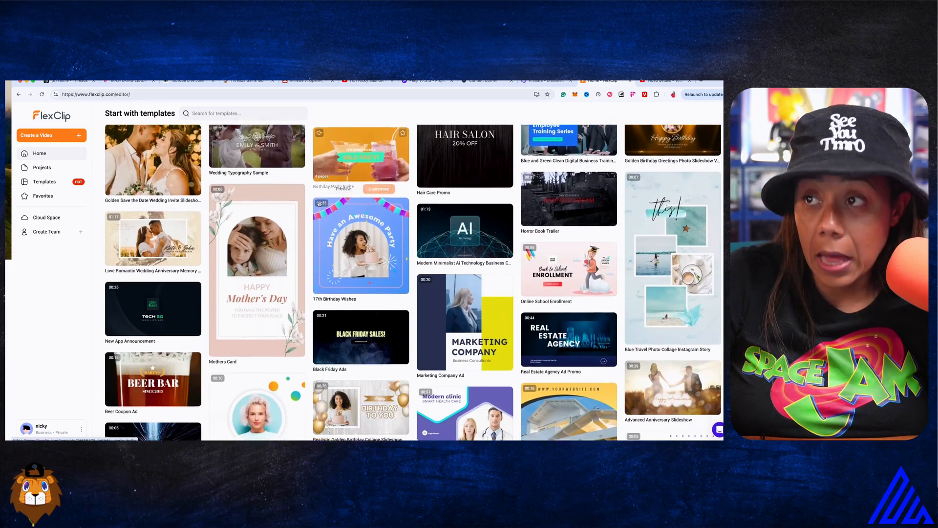
scroll(down, 3)
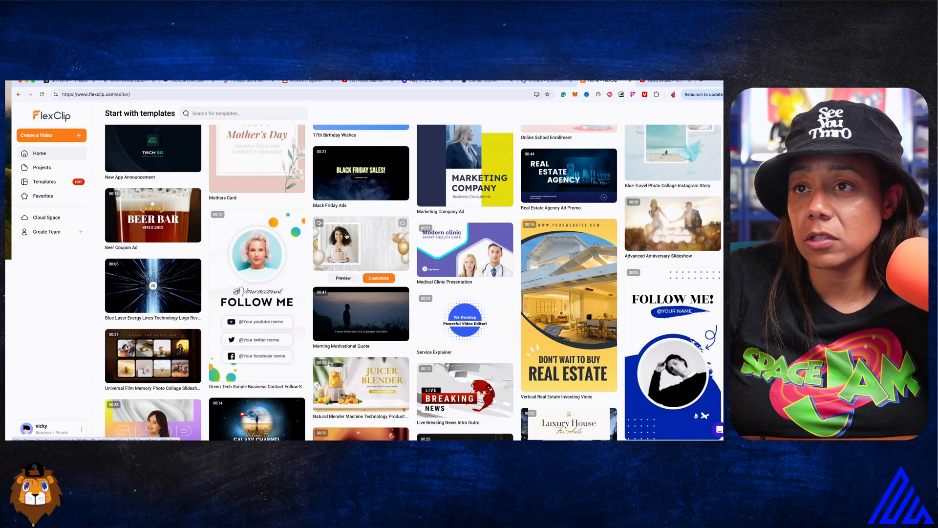
scroll(down, 3)
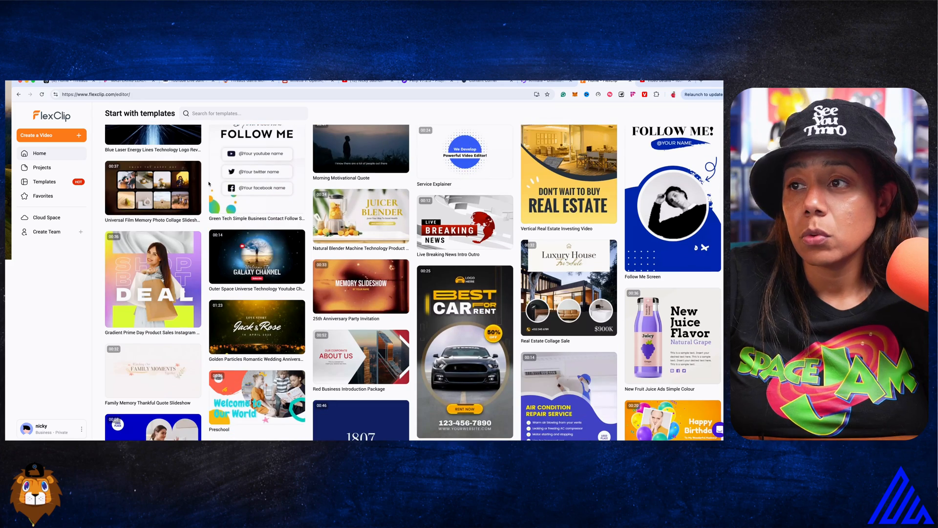
scroll(down, 3)
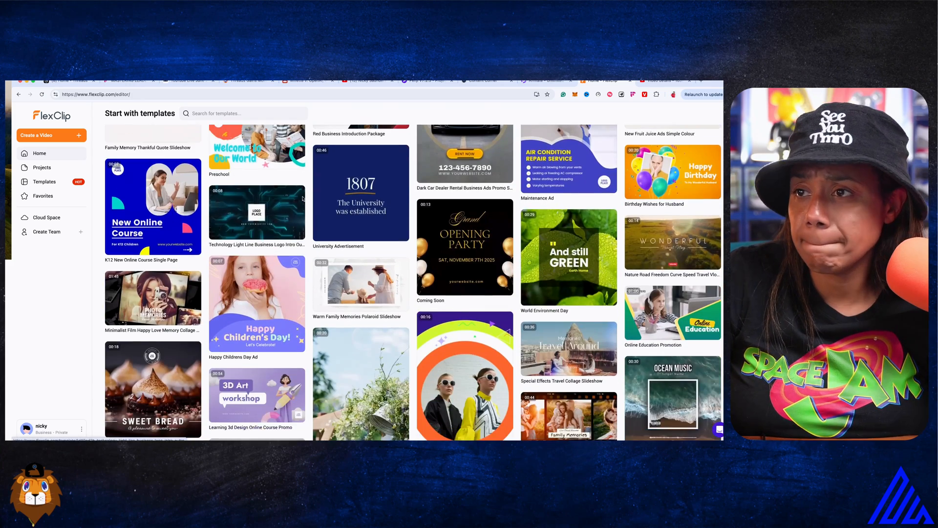
scroll(down, 3)
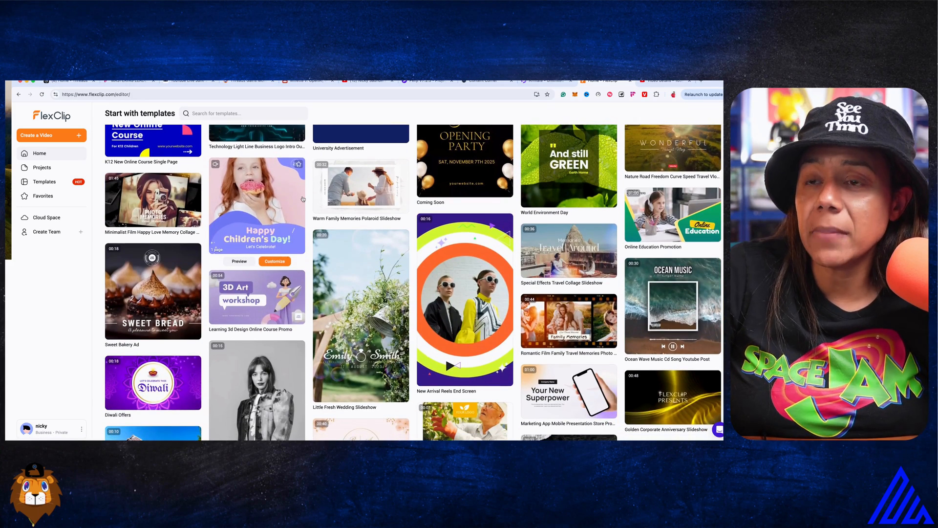
scroll(down, 3)
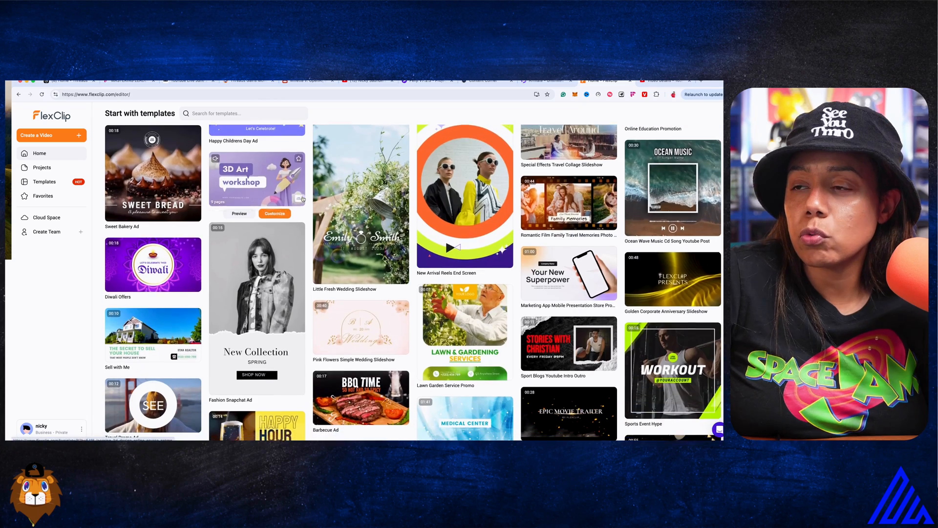
scroll(down, 3)
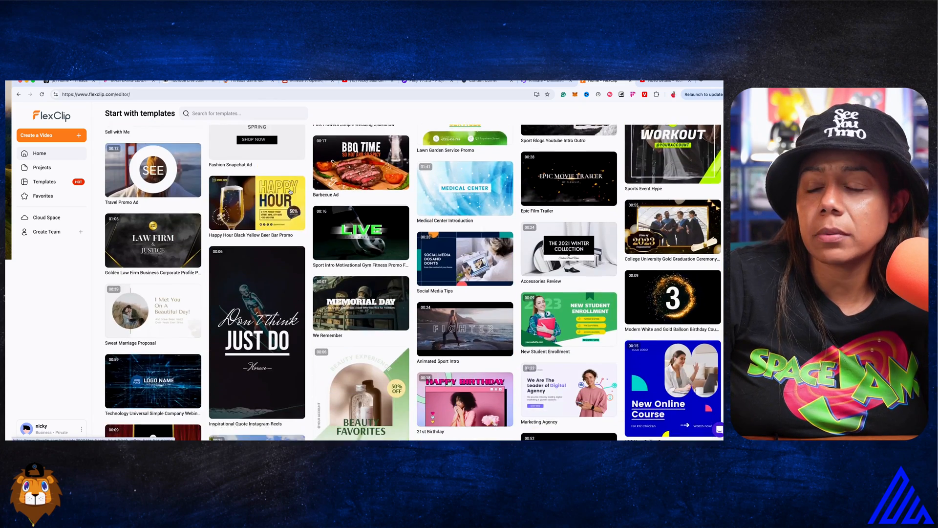
scroll(down, 3)
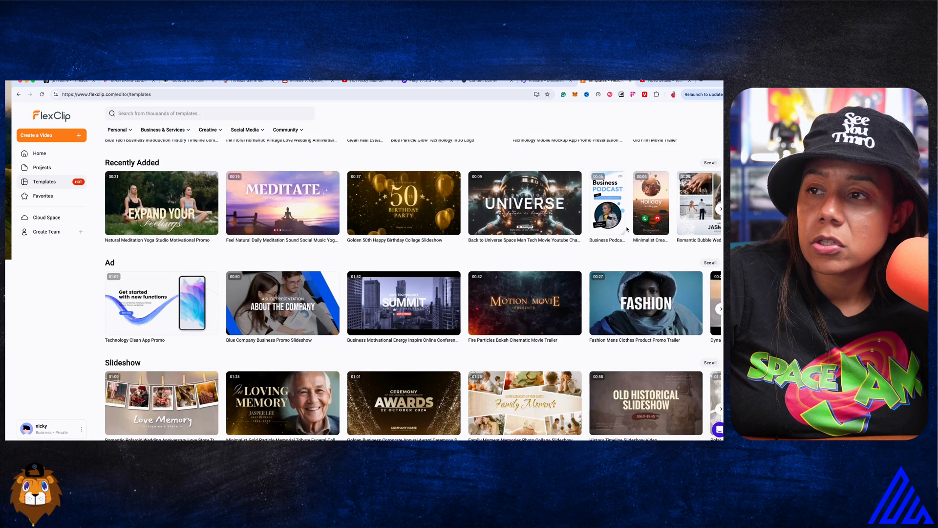
scroll(down, 3)
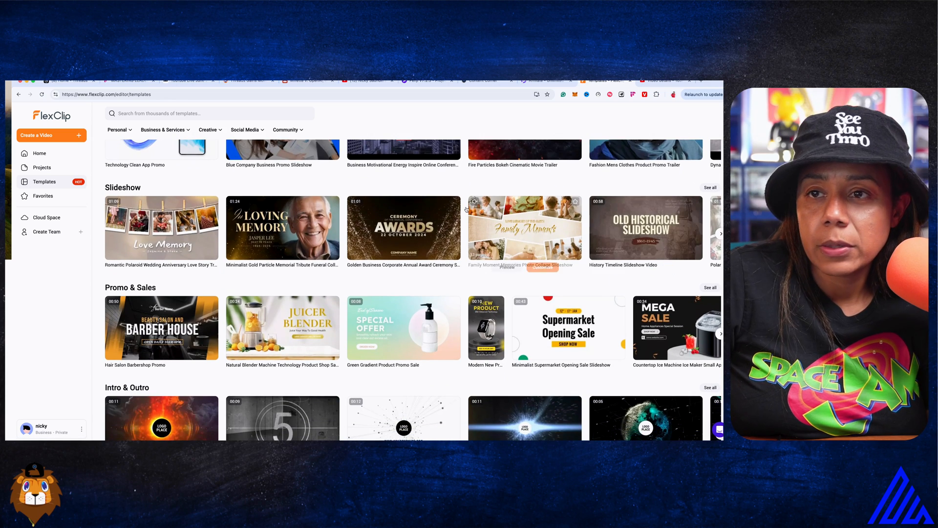
scroll(down, 3)
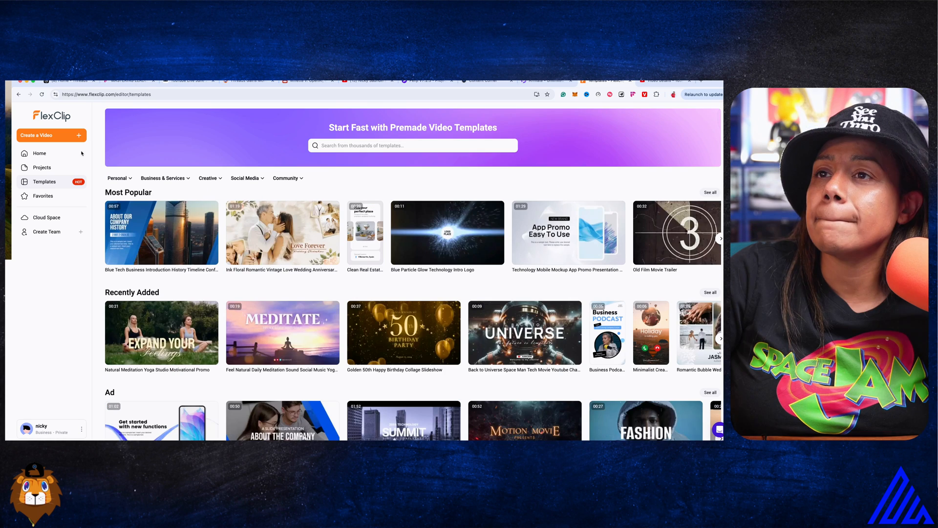
click(40, 152)
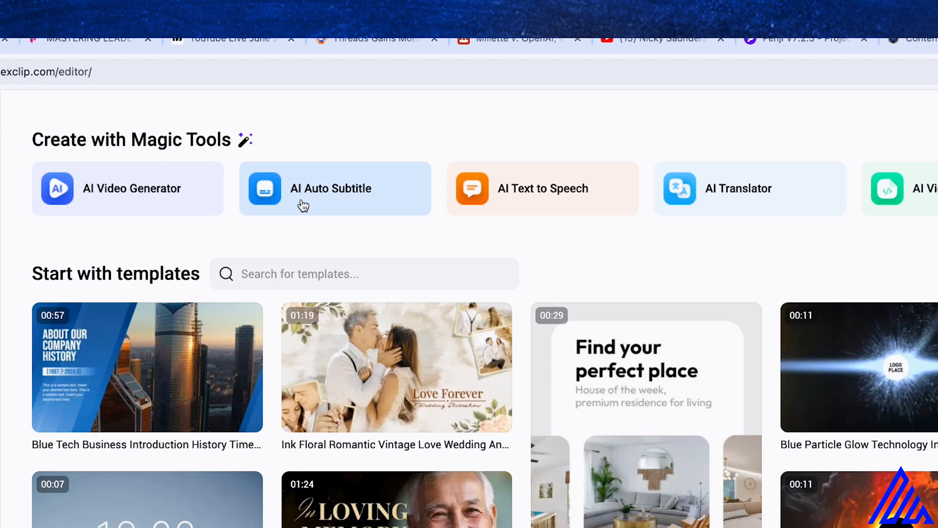
mouse_move(552, 200)
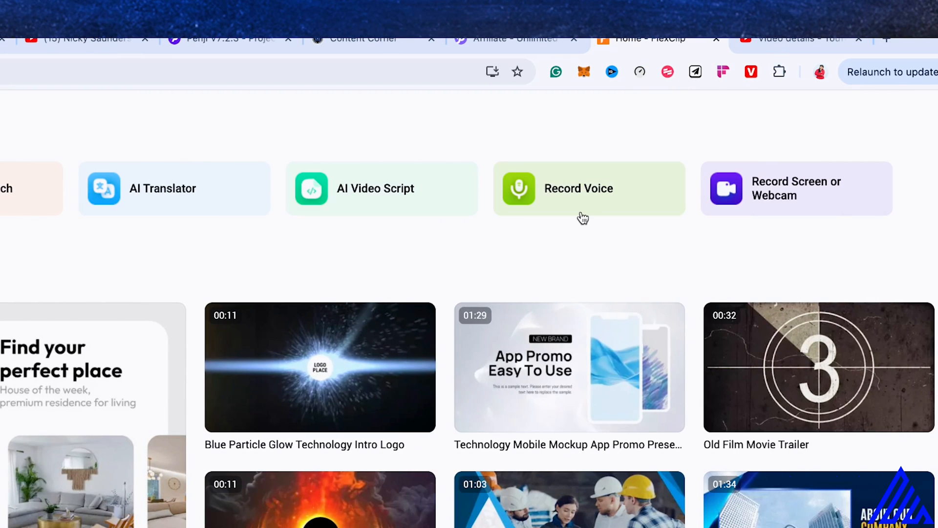
mouse_move(820, 194)
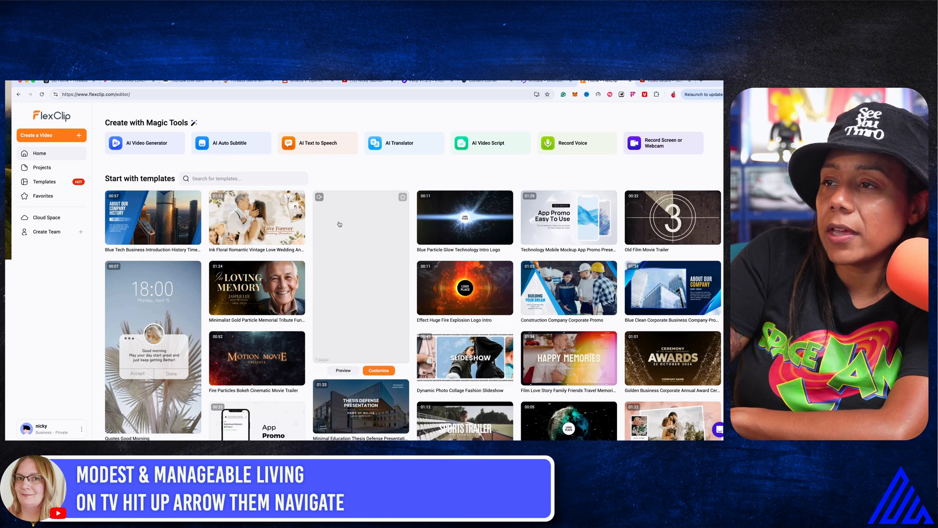
- Open the Fire Explosion Logo Intro preview, pause it, and customize it in 9:16
scroll(down, 3)
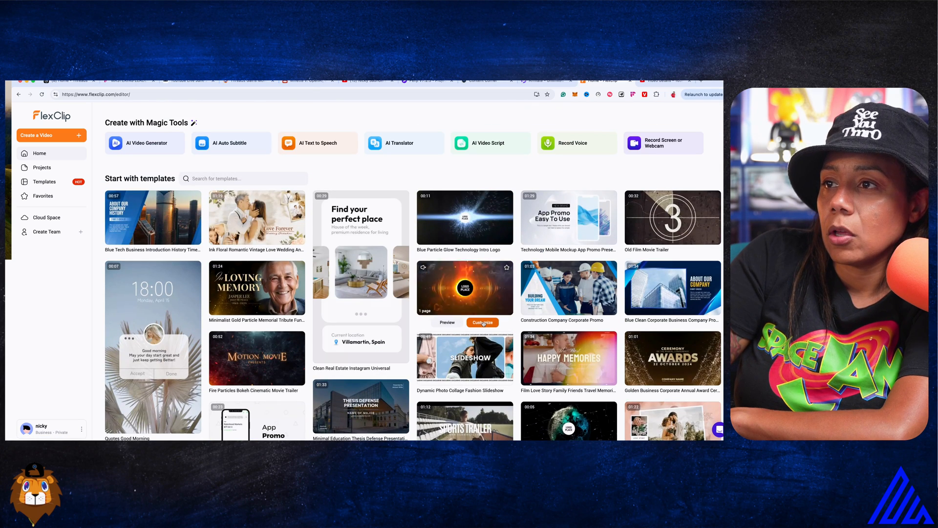
click(482, 322)
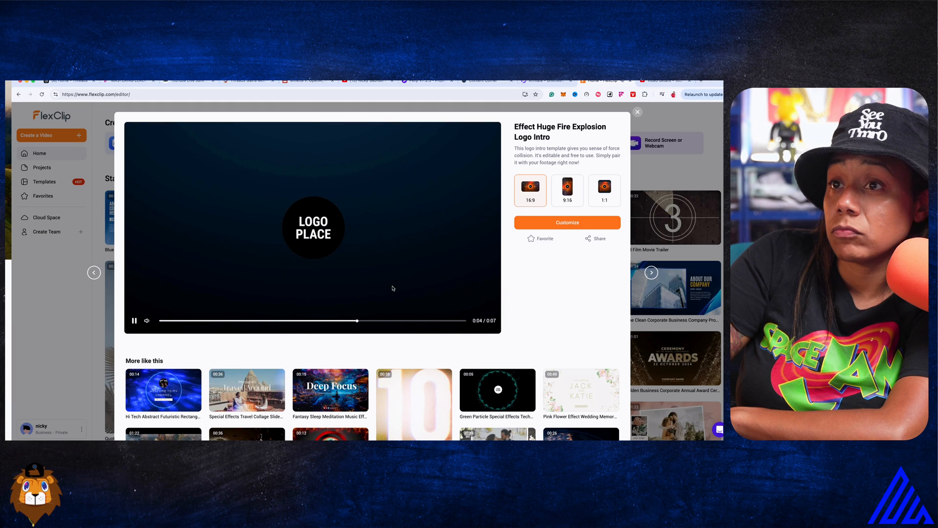
click(133, 320)
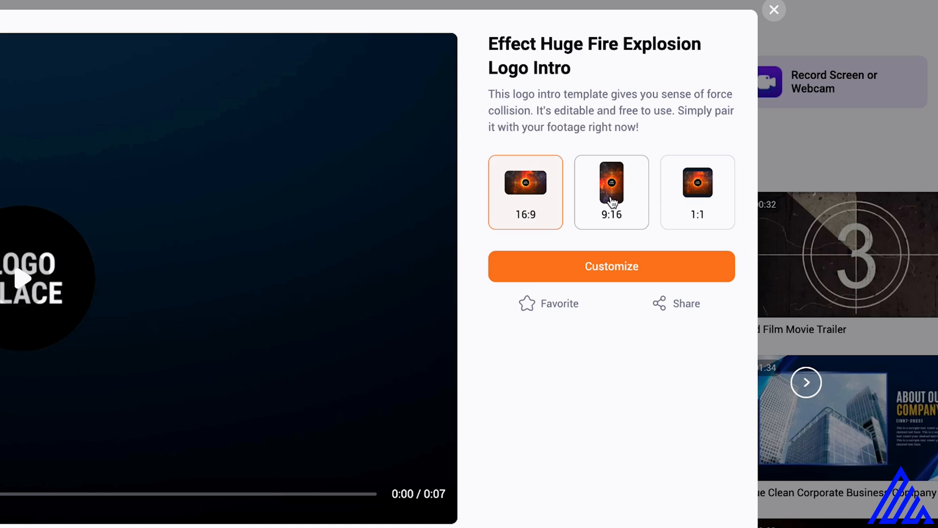
mouse_move(617, 199)
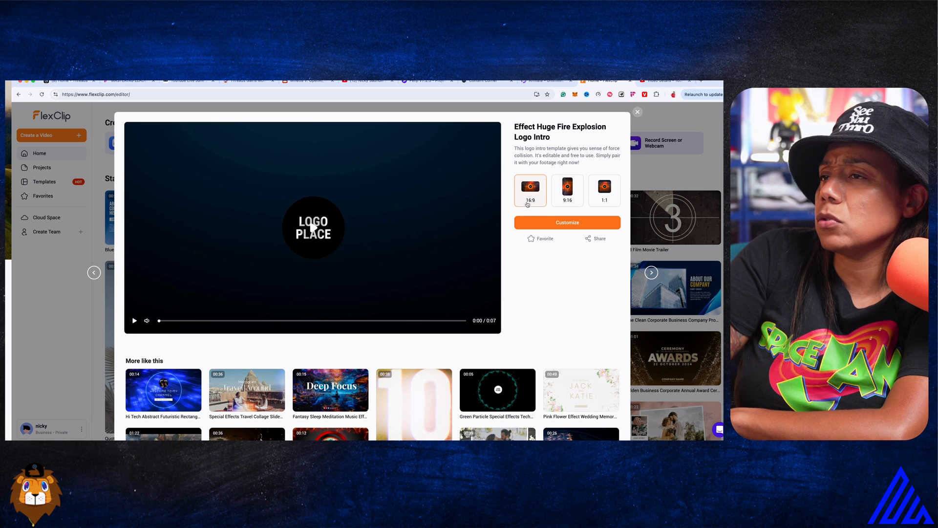
click(567, 190)
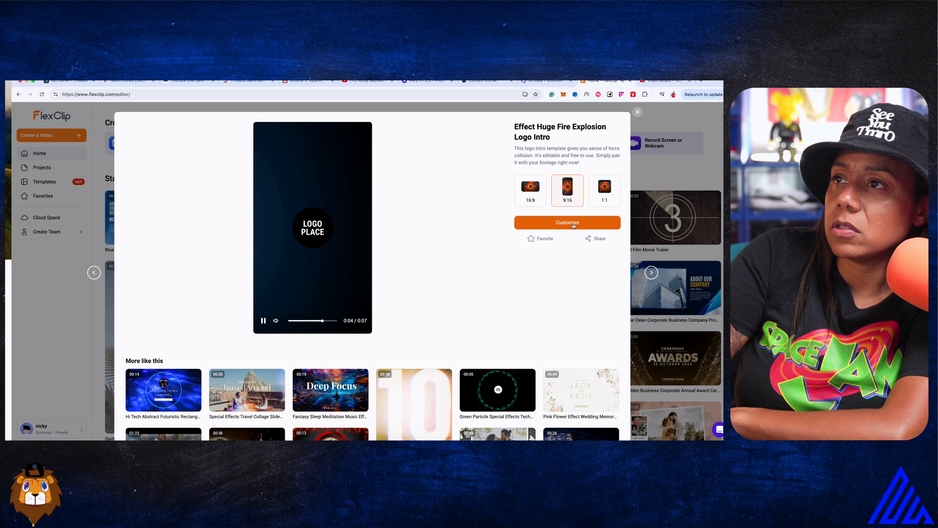
click(565, 222)
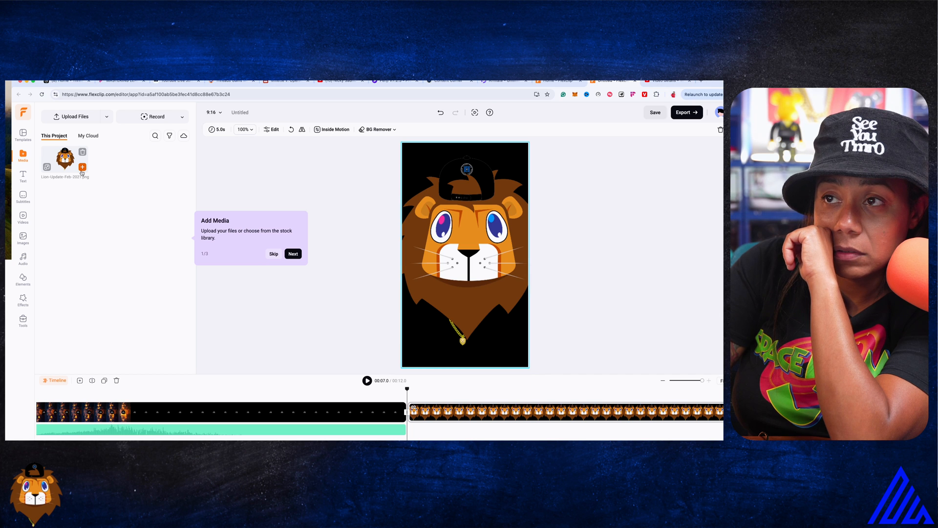
- Select the LOGO PLACE placeholder and timeline clip, then step through and dismiss the tips
click(273, 129)
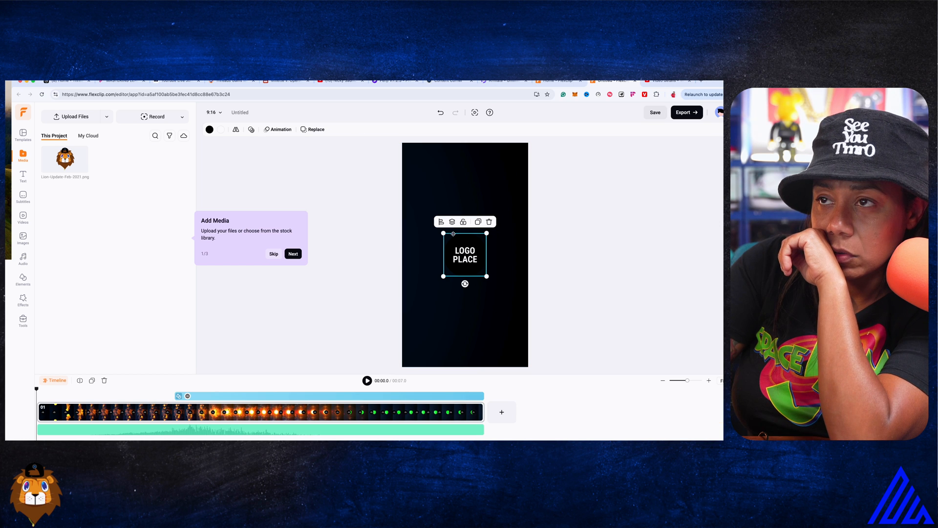
click(464, 222)
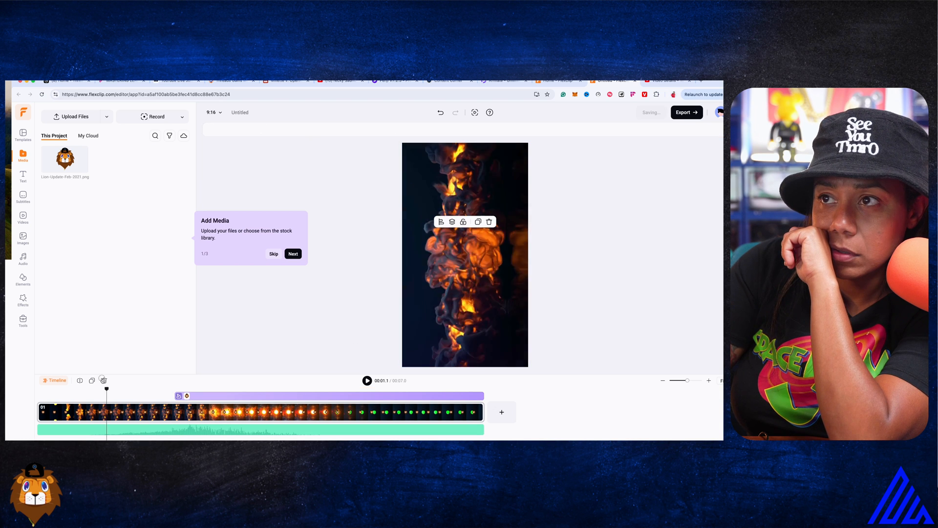
click(367, 380)
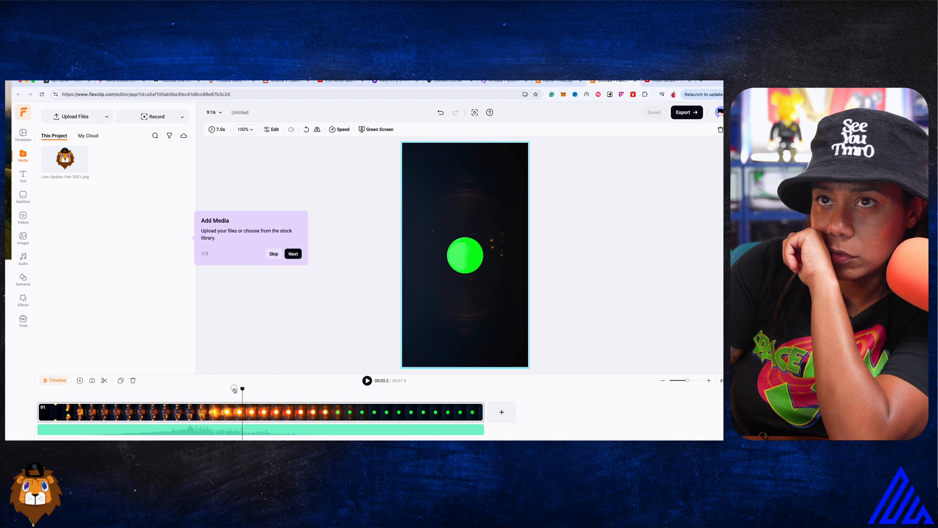
click(292, 253)
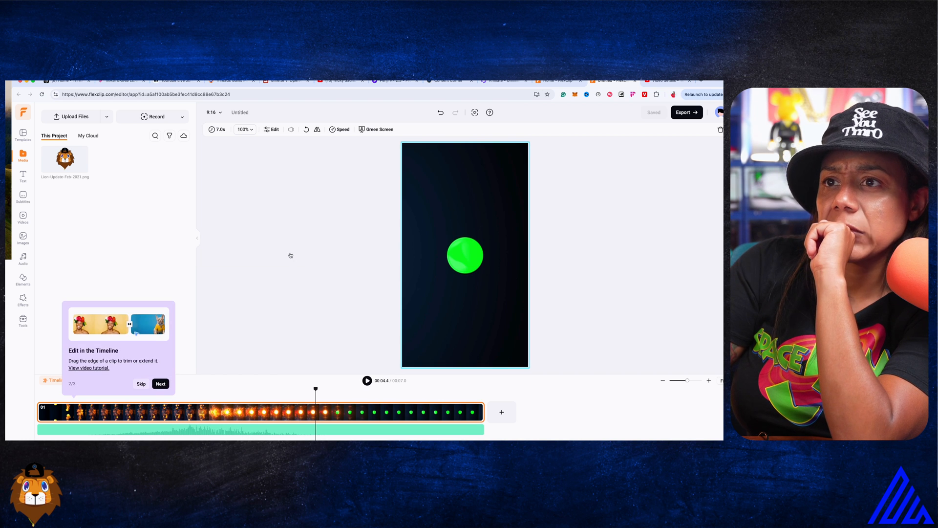
click(160, 384)
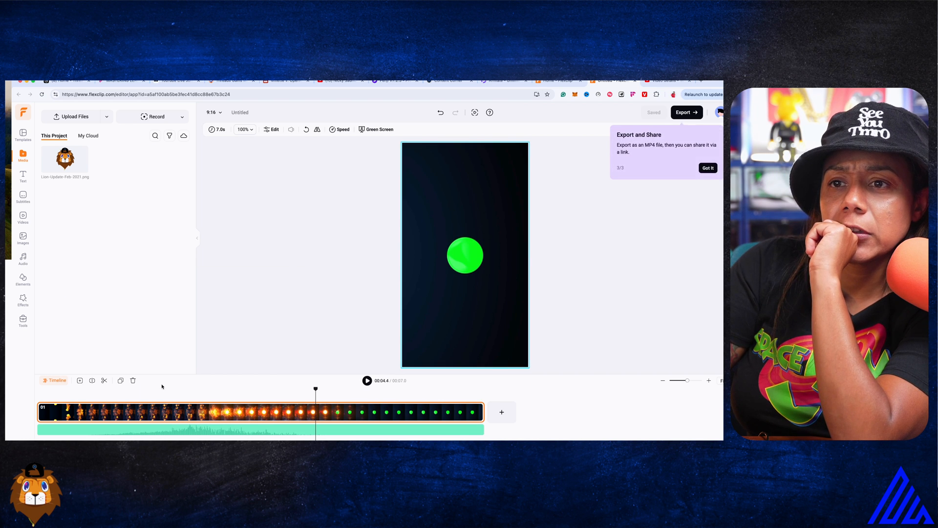
click(708, 168)
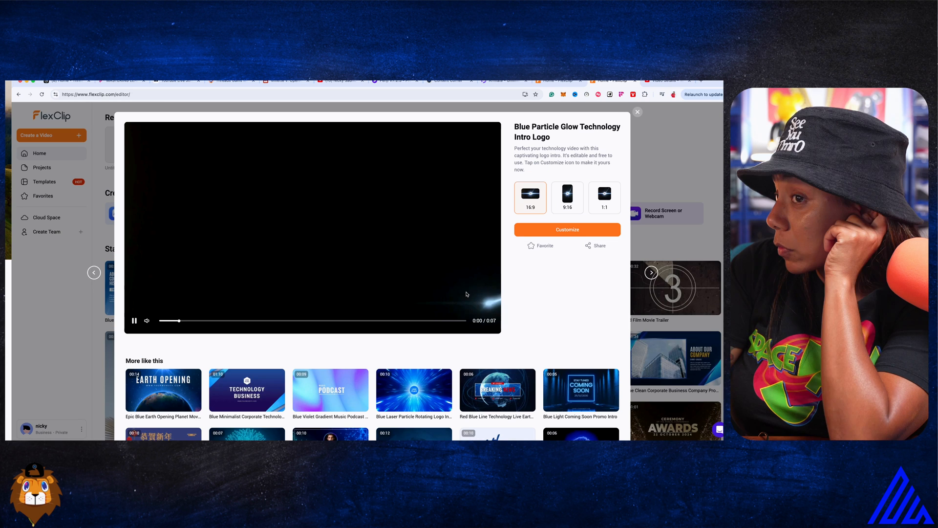
- Switch the Blue Particle Glow template preview to 9:16 and start customizing it
click(566, 198)
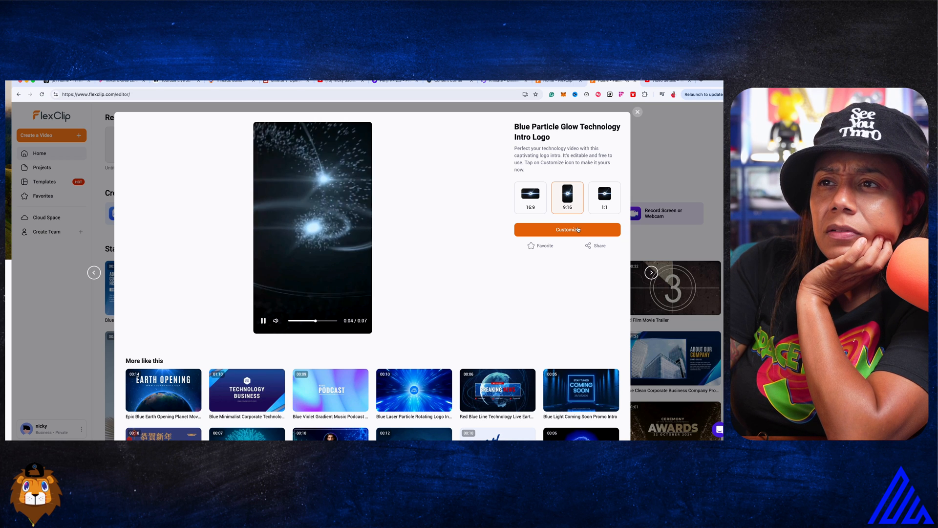
click(566, 229)
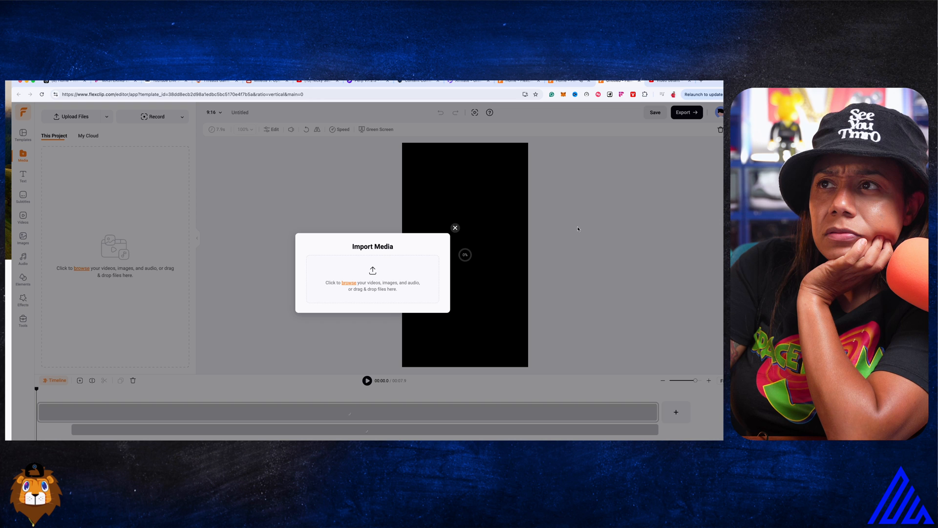
- Dismiss the import box and replace-media tip, then play and stop the lion logo preview
click(349, 282)
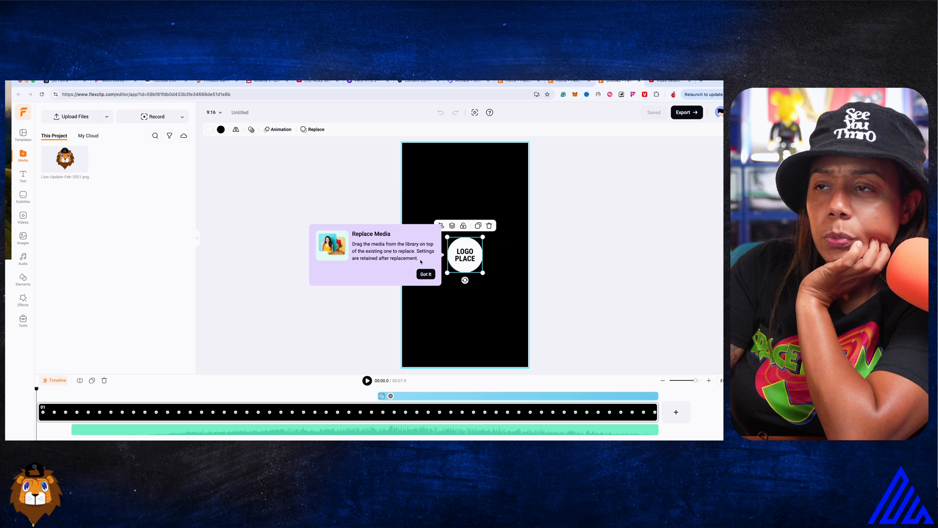
click(426, 274)
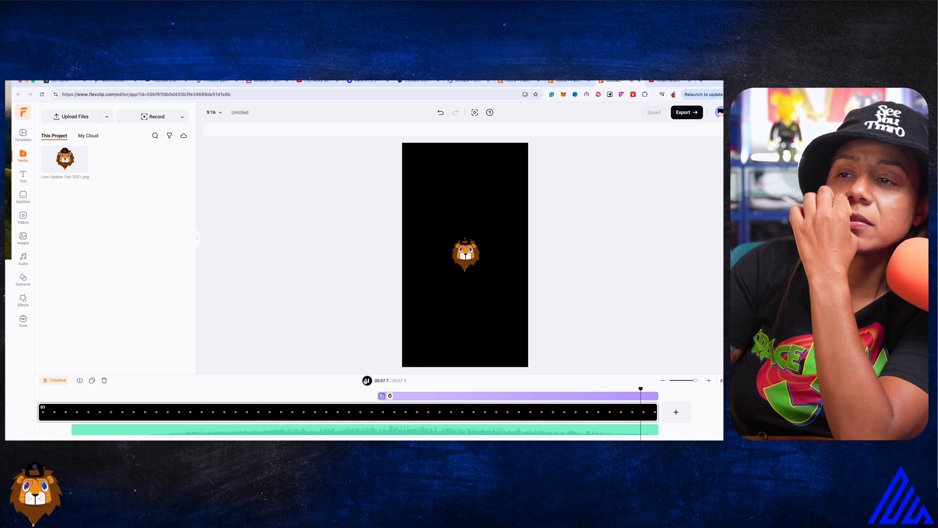
click(367, 381)
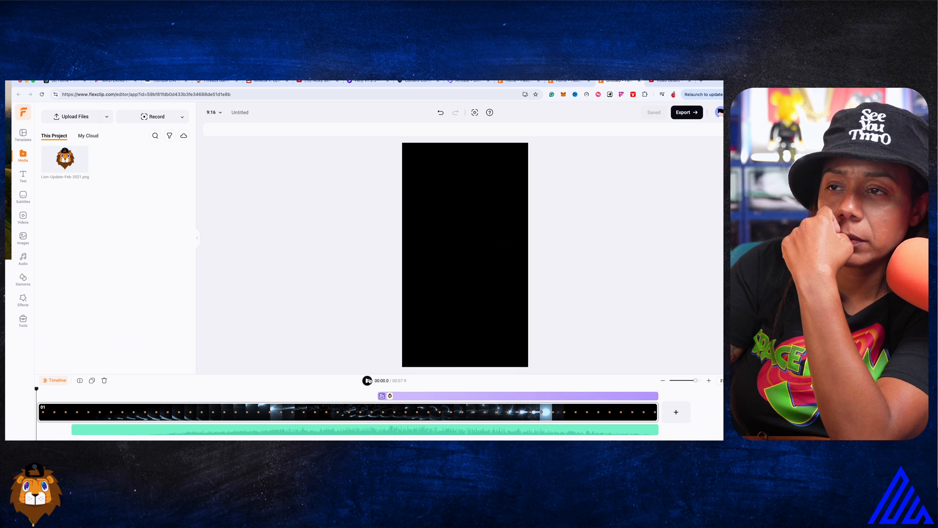
click(367, 381)
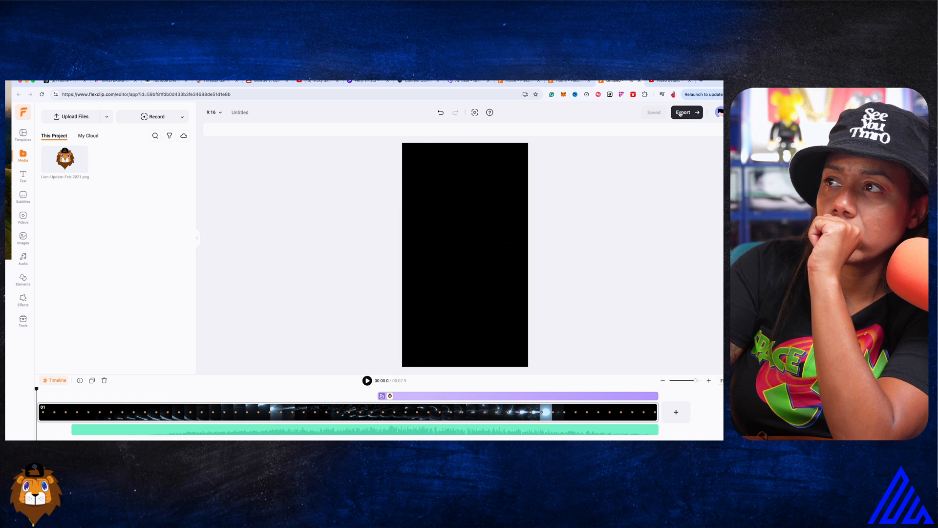
- Choose 1080p export resolution and compare the GIF, Audio and Video export tabs
click(684, 113)
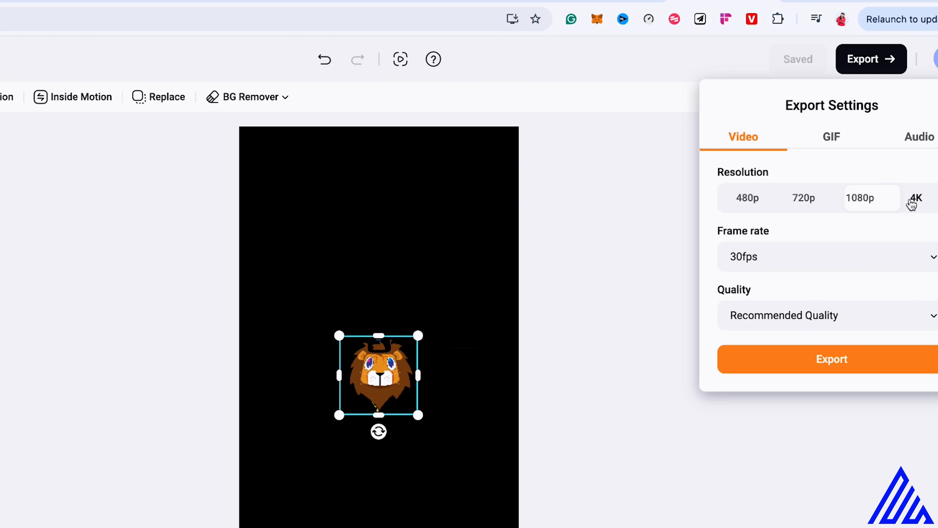
click(860, 197)
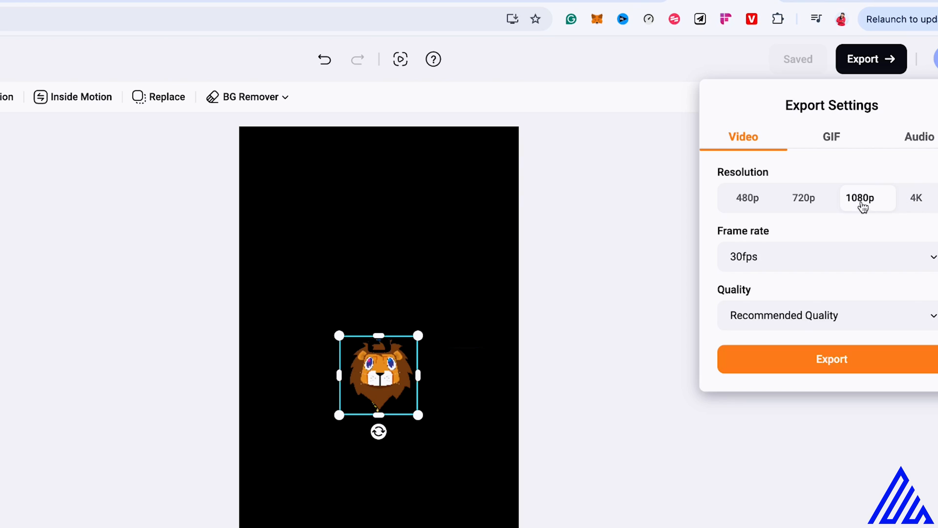
click(831, 136)
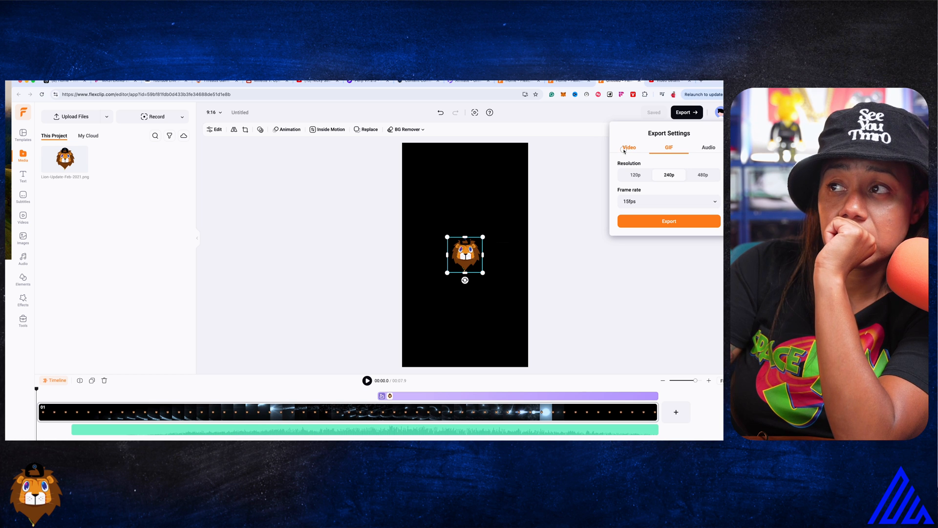
click(709, 147)
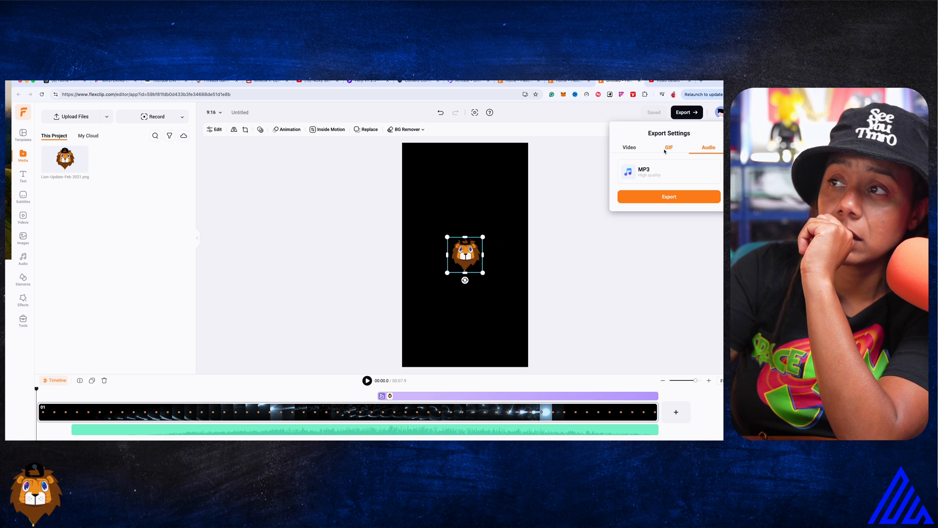
click(629, 147)
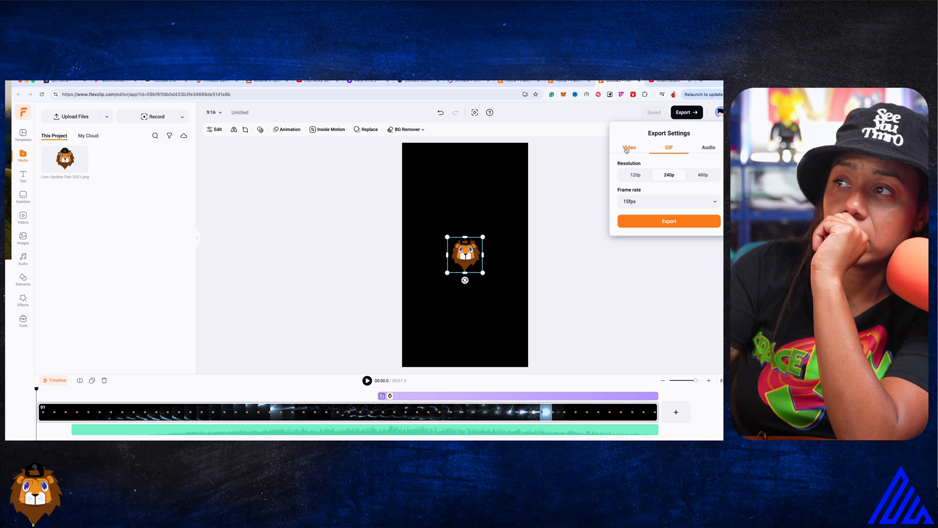
click(628, 147)
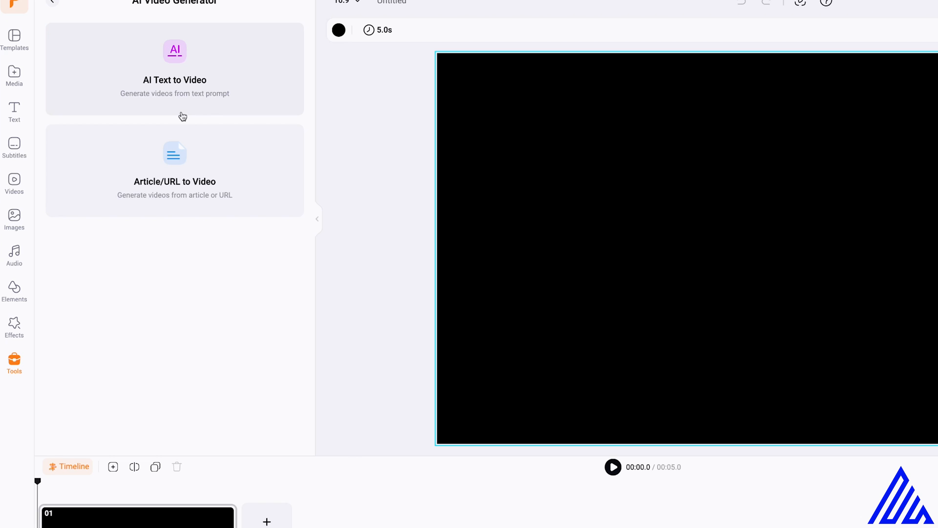
mouse_move(146, 107)
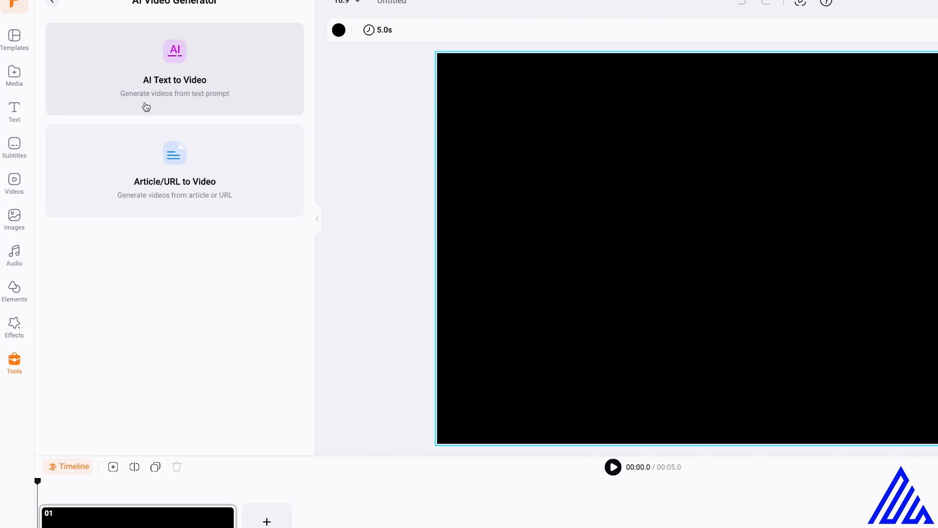
mouse_move(179, 104)
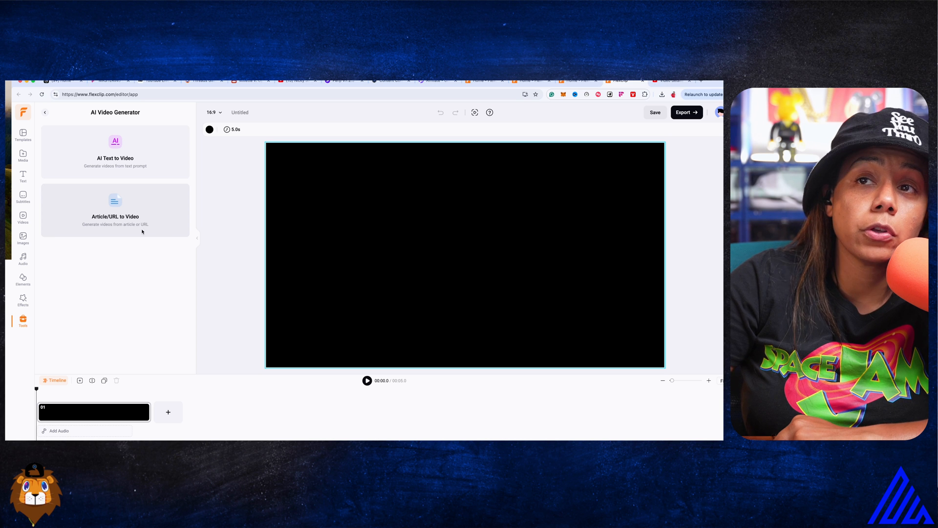
- Generate a Block-style AI Text to Video from a 'How…' beginner content-creation prompt
click(115, 149)
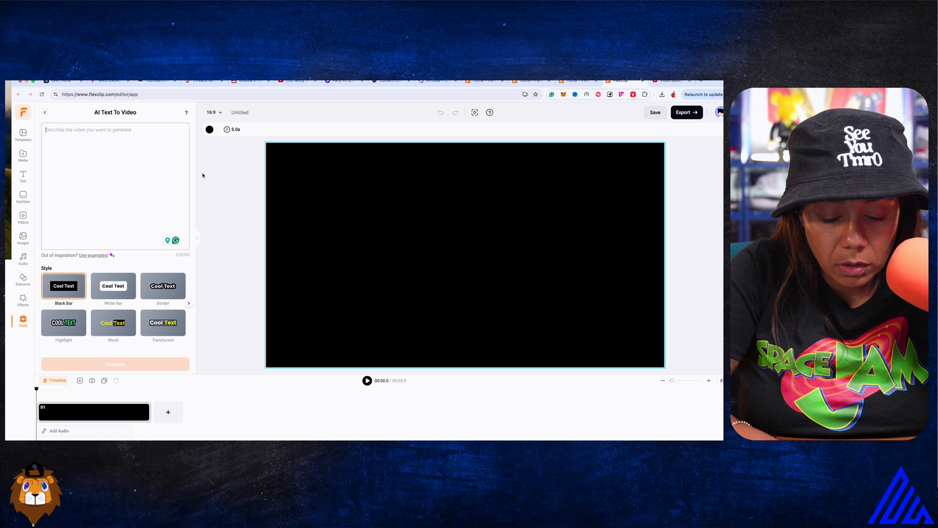
text(How)
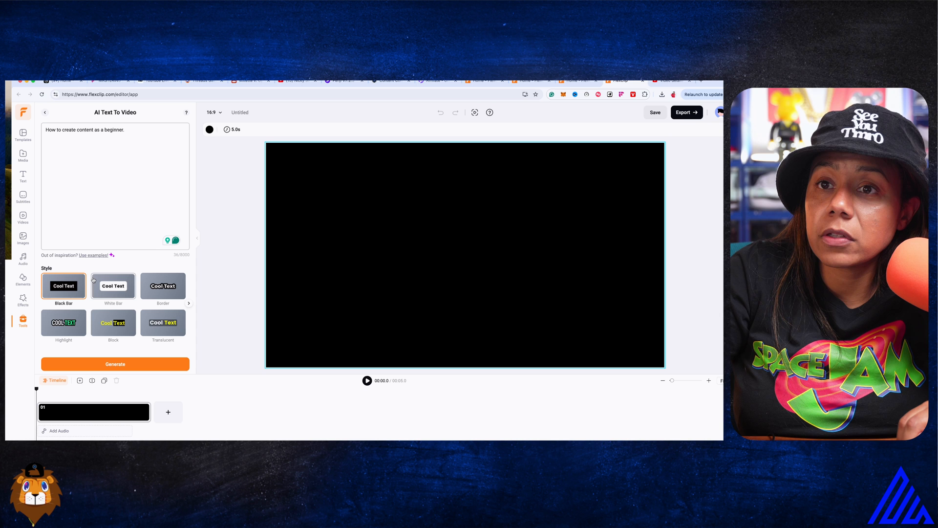
click(113, 322)
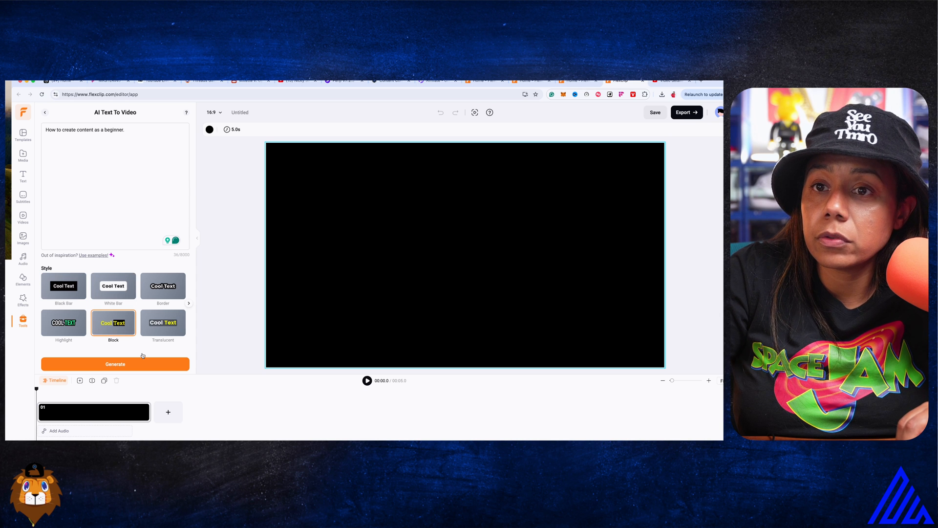
click(115, 363)
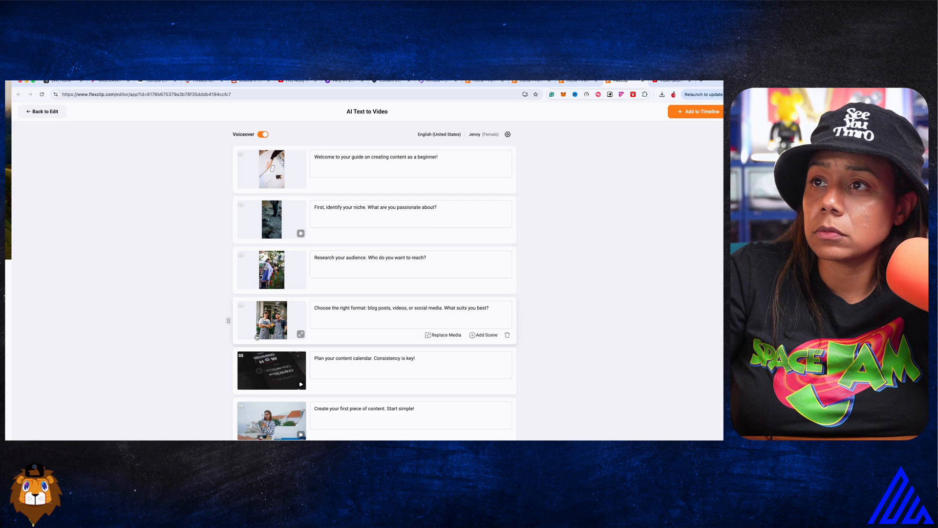
scroll(down, 3)
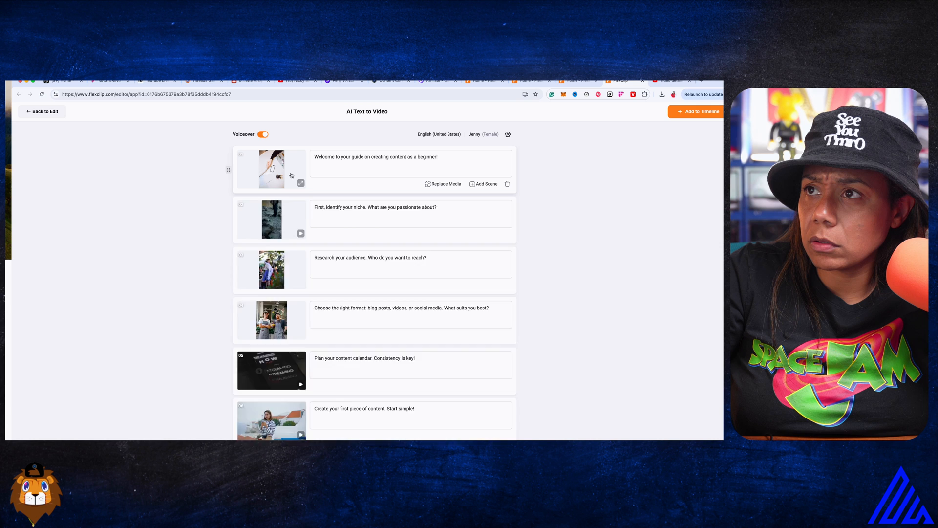
click(443, 184)
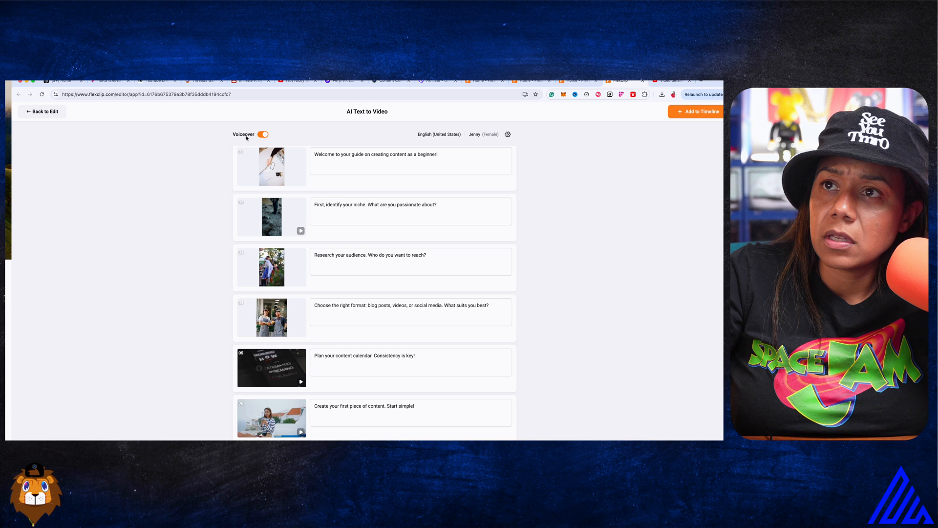
click(400, 165)
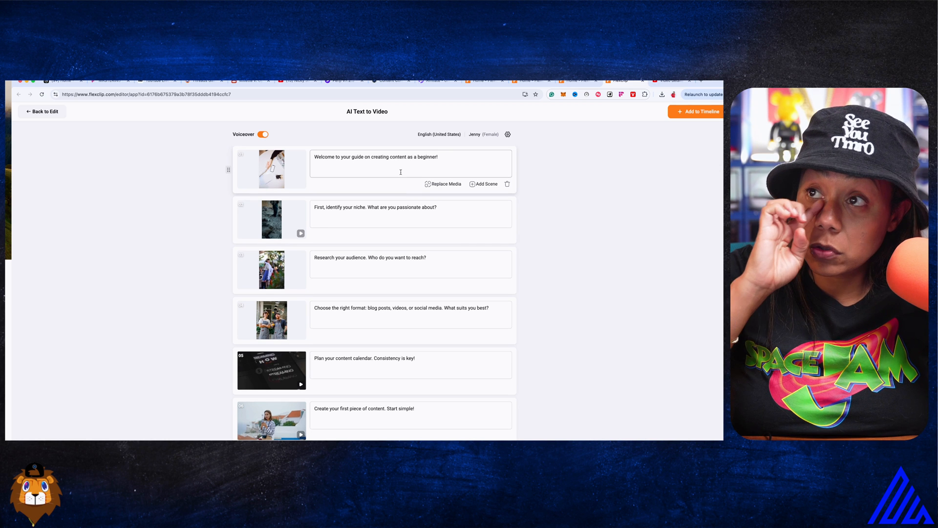
mouse_move(533, 117)
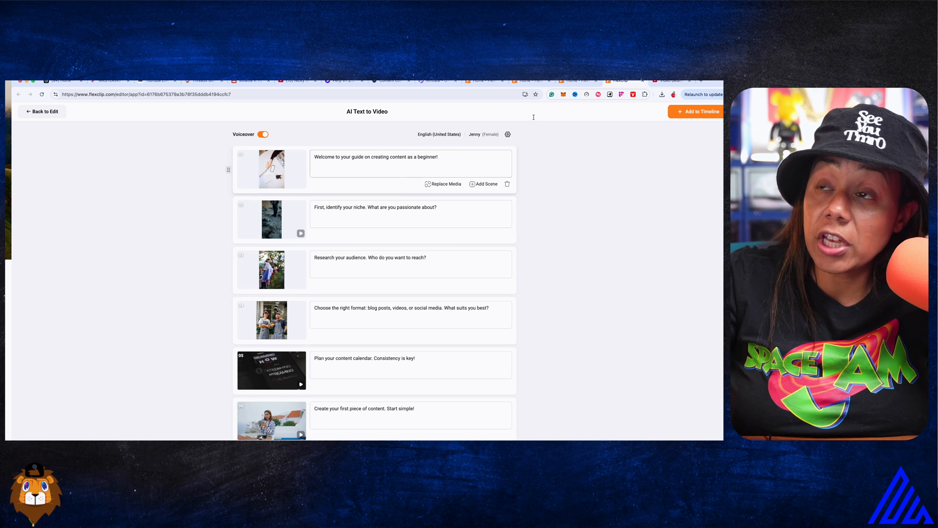
- Open Voiceover Settings and expand the Voice list showing Jenny, Ava, Andrew, Emma, Brian
click(507, 134)
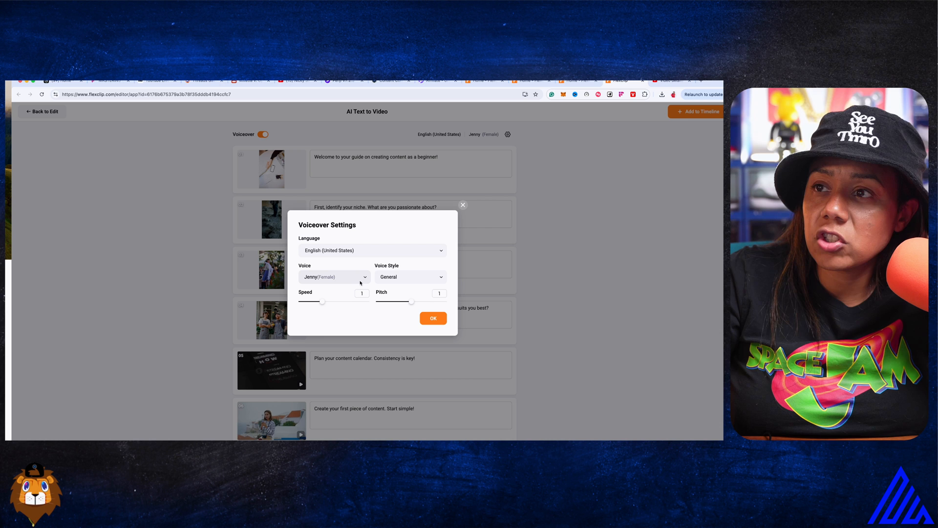
click(333, 277)
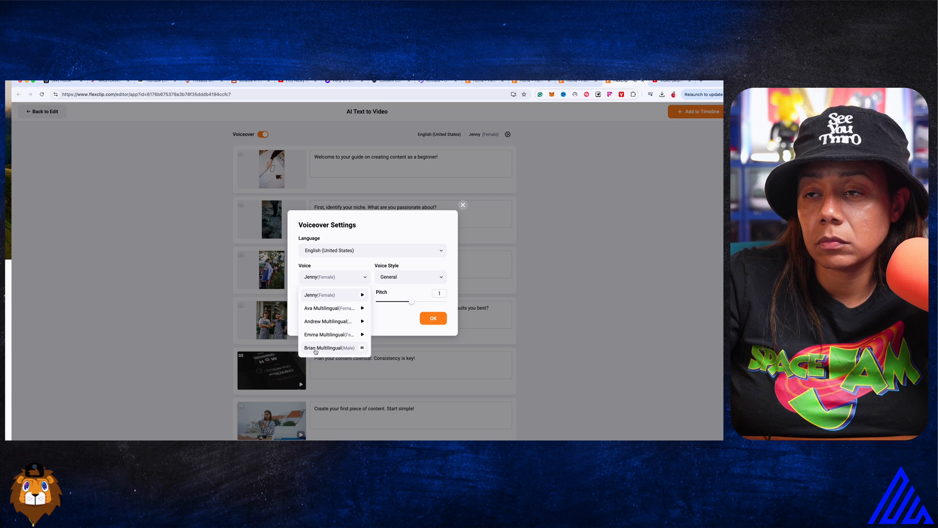
- Set the voice to Brian Multilingual (Male), then preview and select the Friendly style
click(328, 347)
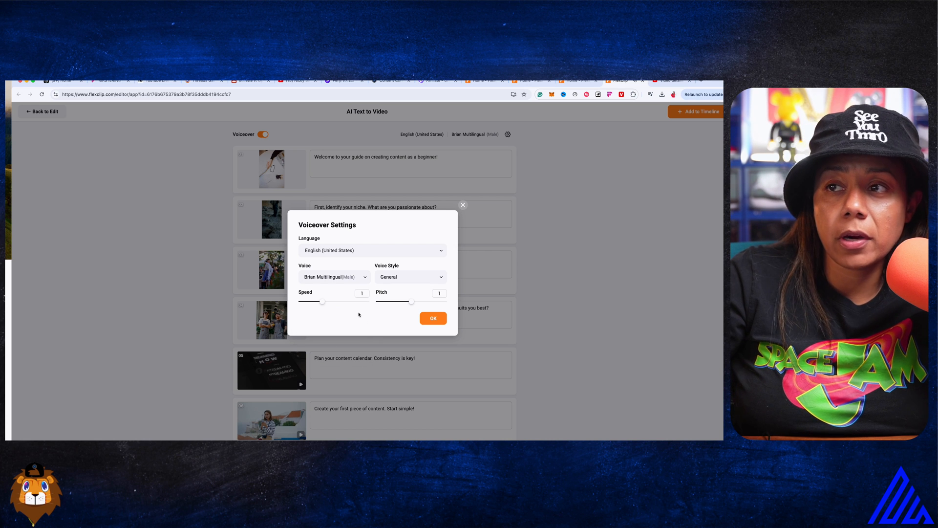
click(410, 277)
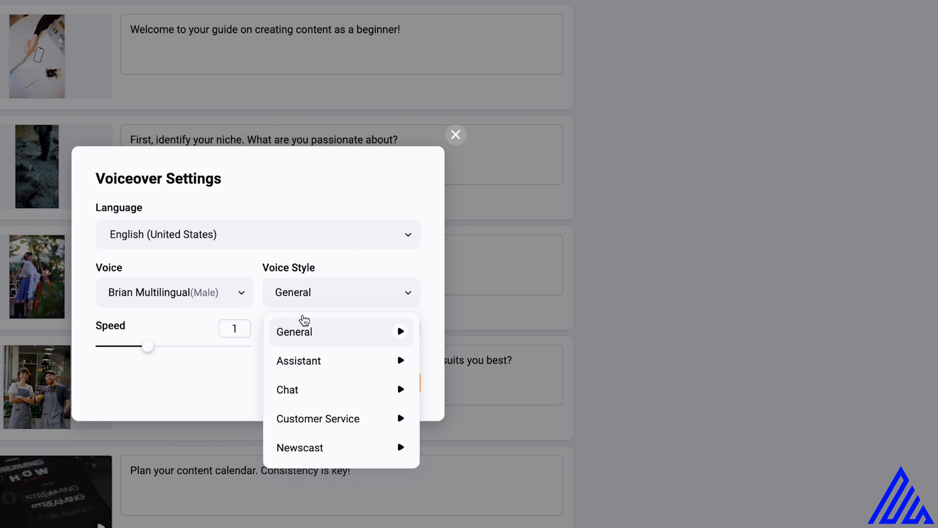
mouse_move(295, 377)
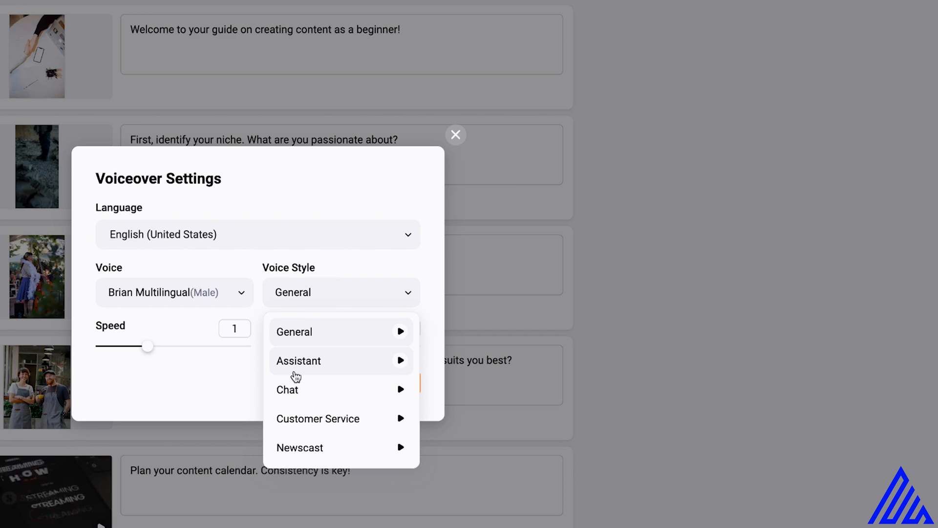
scroll(down, 3)
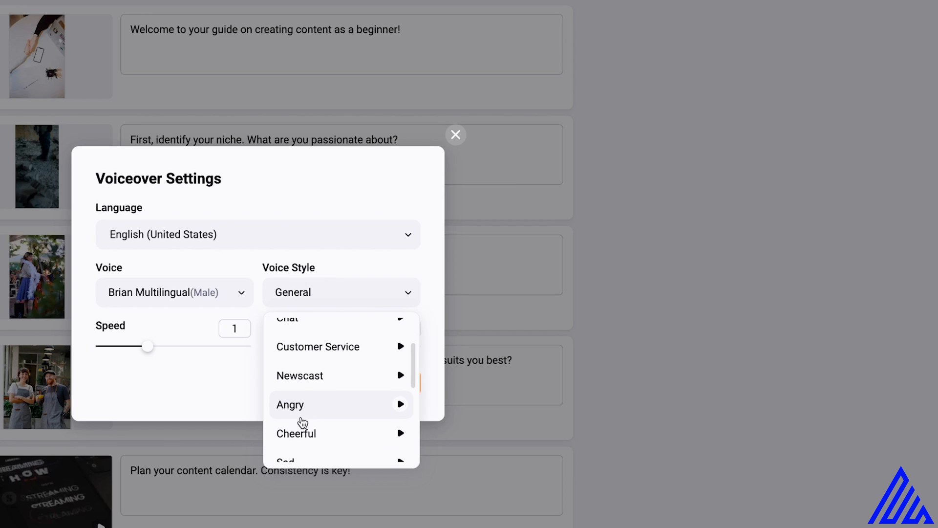
scroll(down, 3)
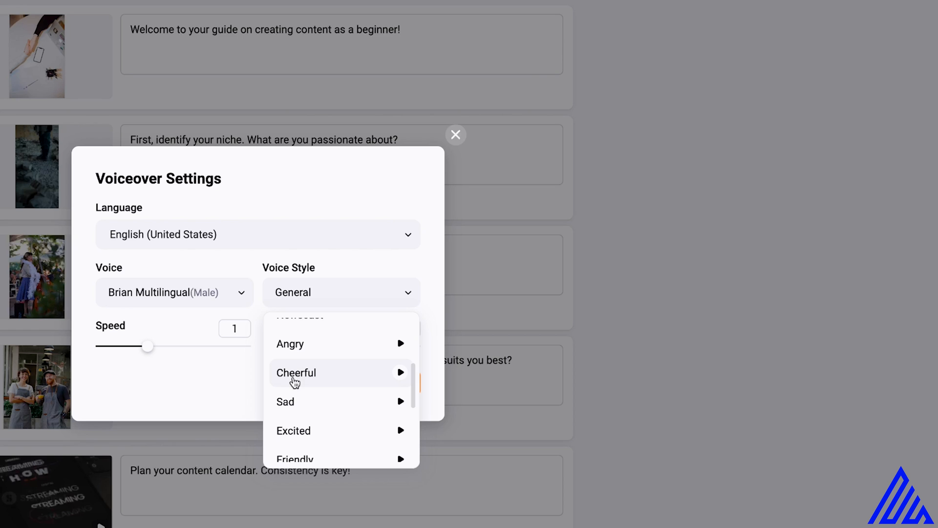
scroll(down, 3)
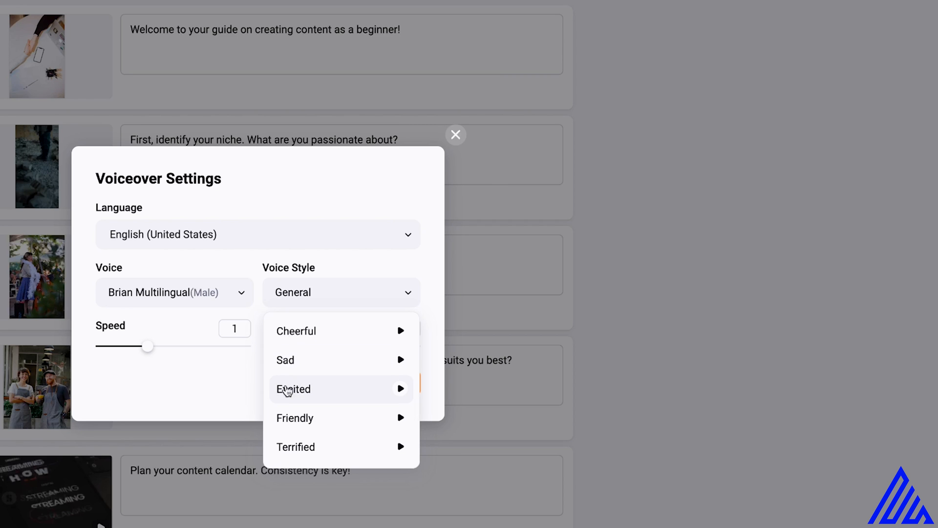
scroll(down, 3)
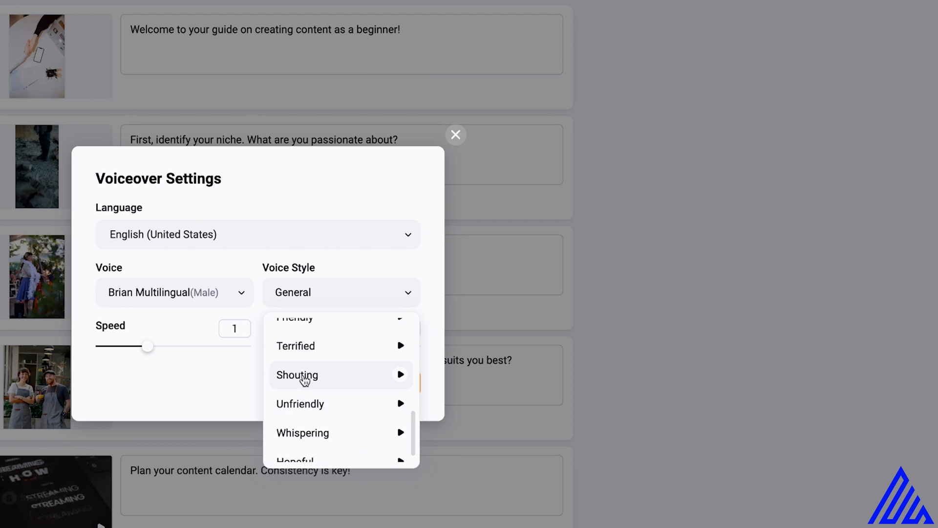
scroll(down, 3)
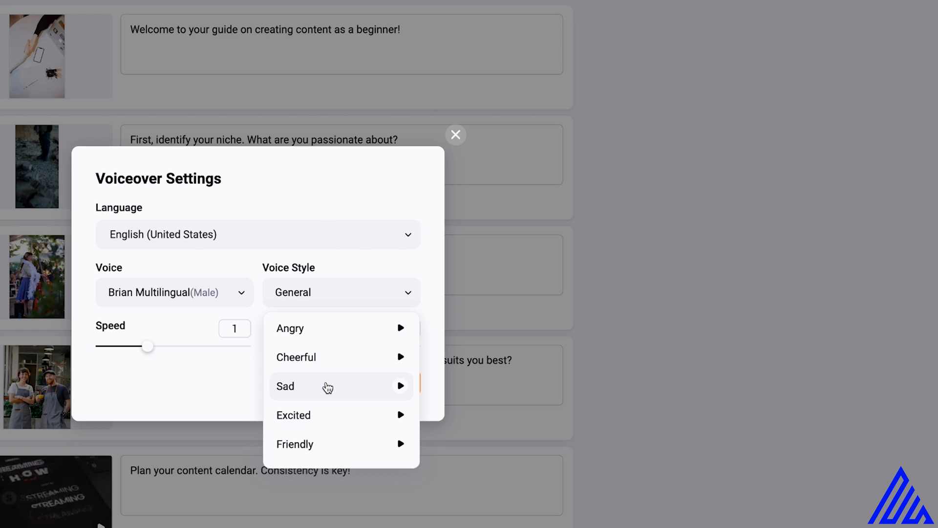
mouse_move(319, 393)
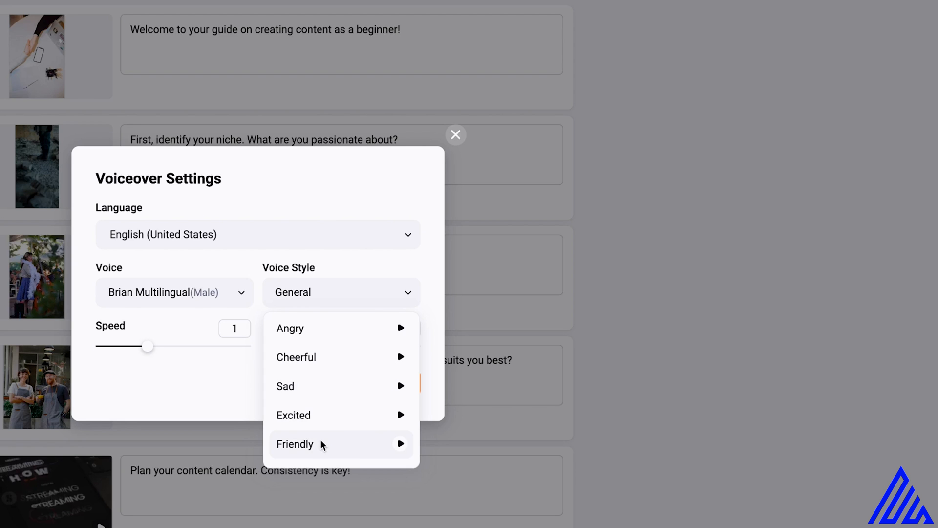
mouse_move(348, 434)
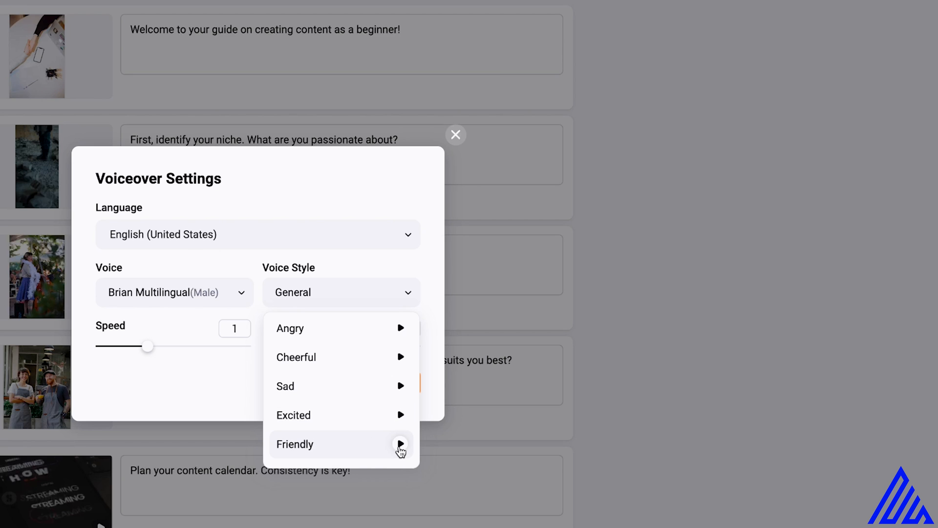
click(401, 444)
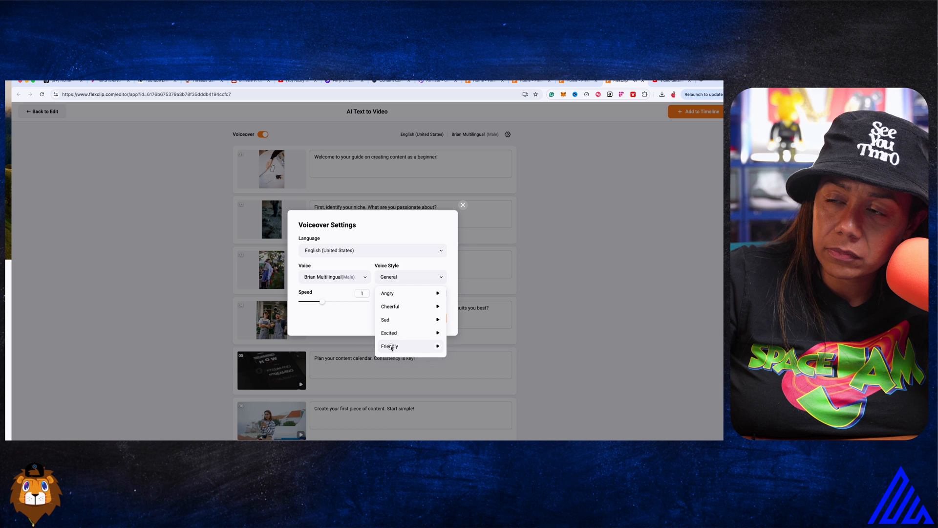
click(462, 205)
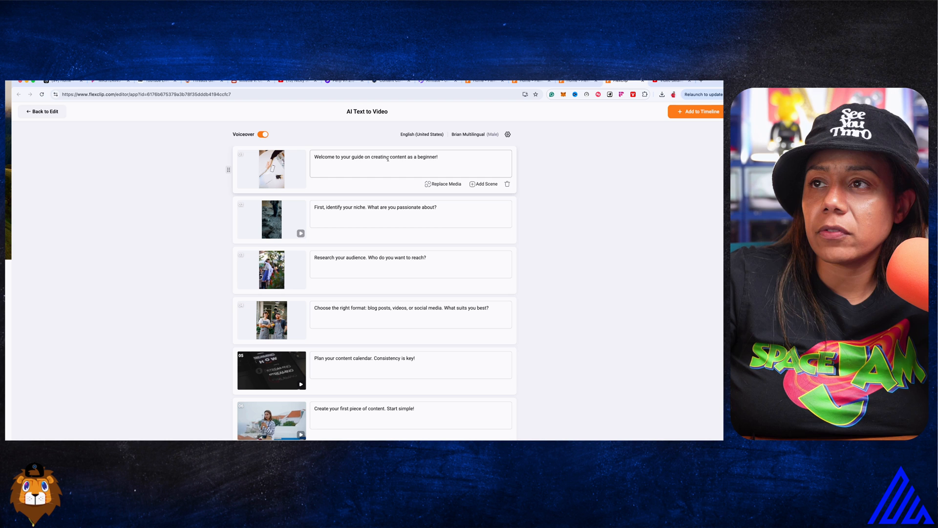
scroll(down, 3)
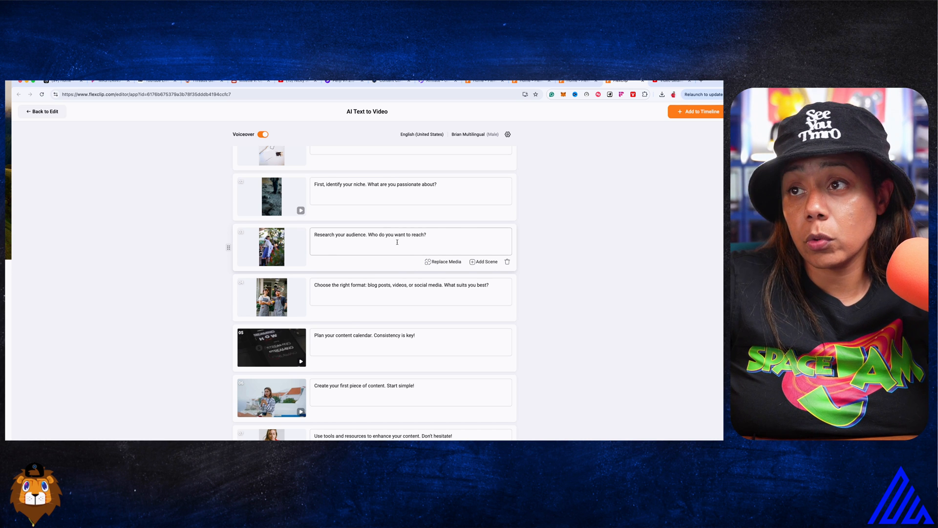
scroll(down, 3)
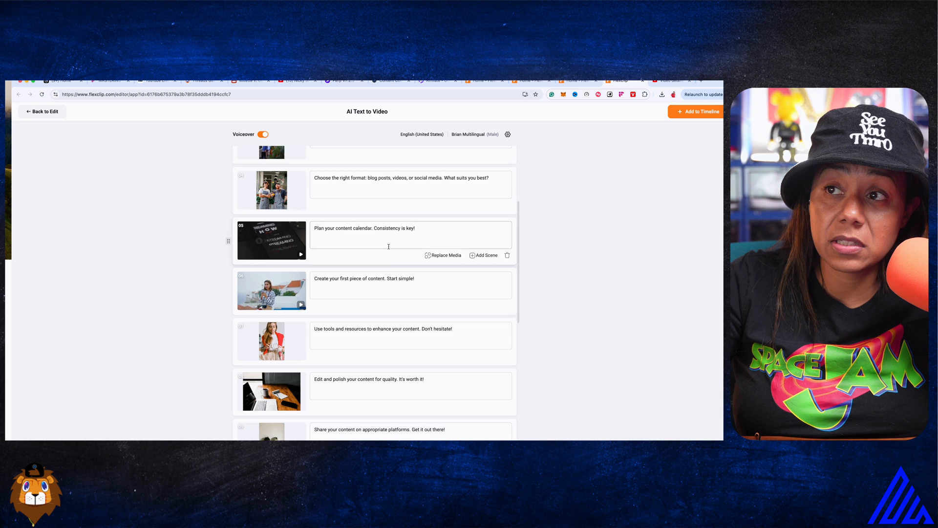
scroll(down, 3)
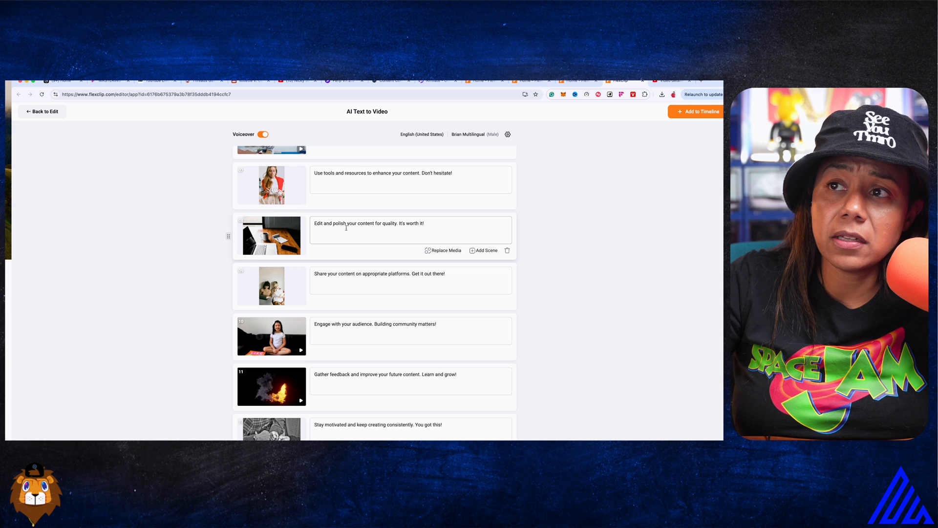
scroll(down, 3)
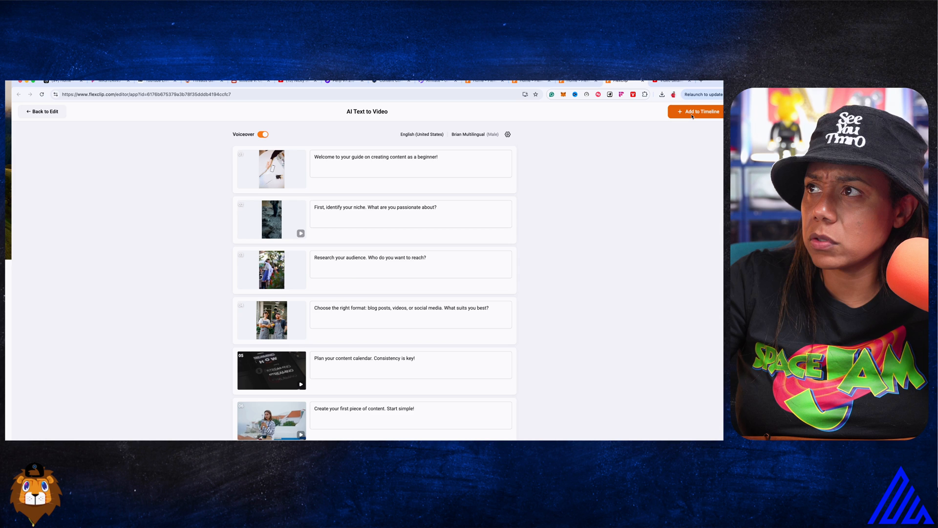
- Add the 15 generated scenes after the existing scenes and apply them
click(696, 111)
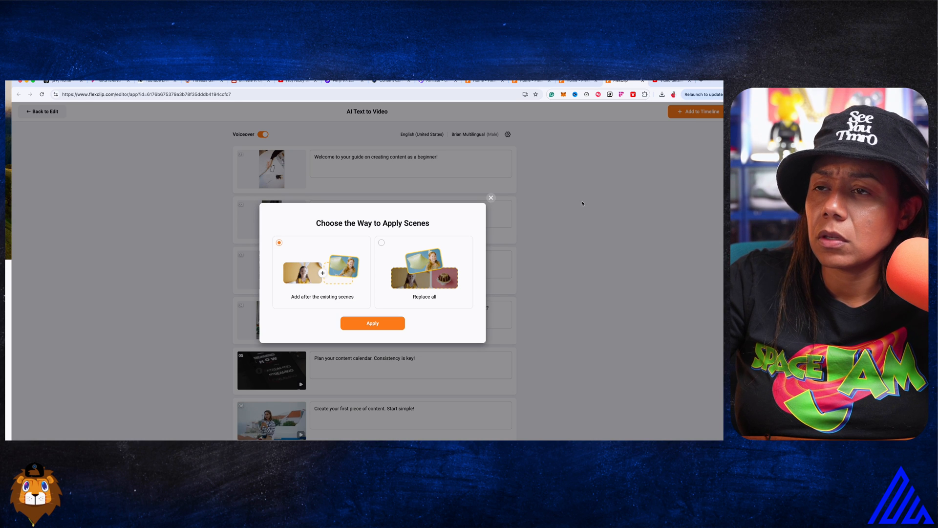
click(382, 242)
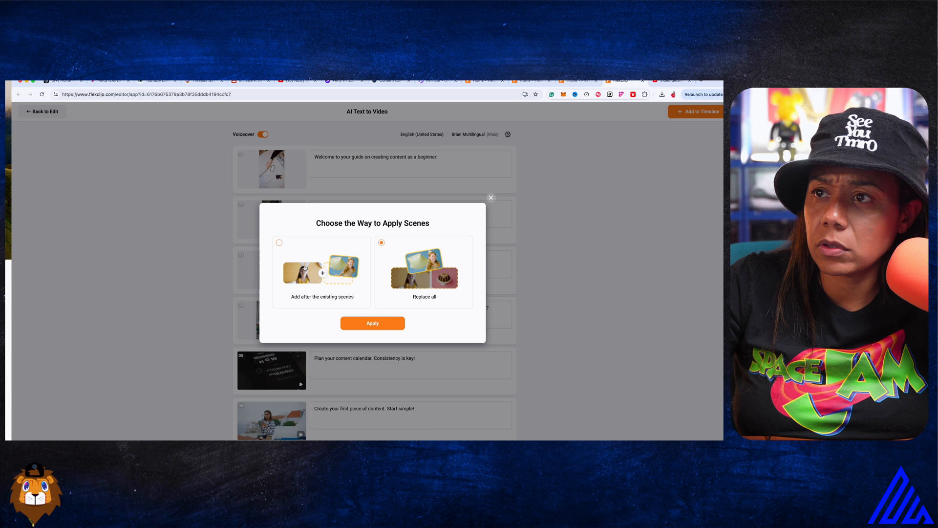
click(279, 242)
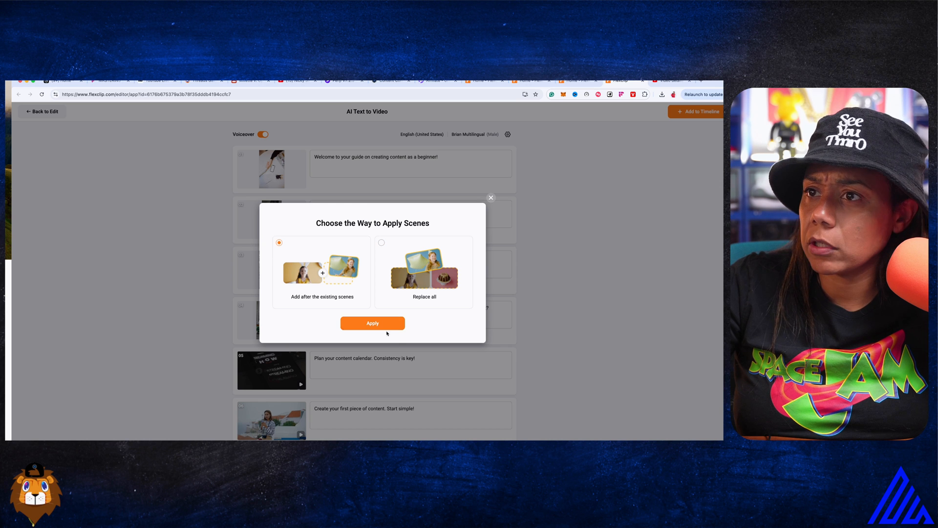
click(372, 322)
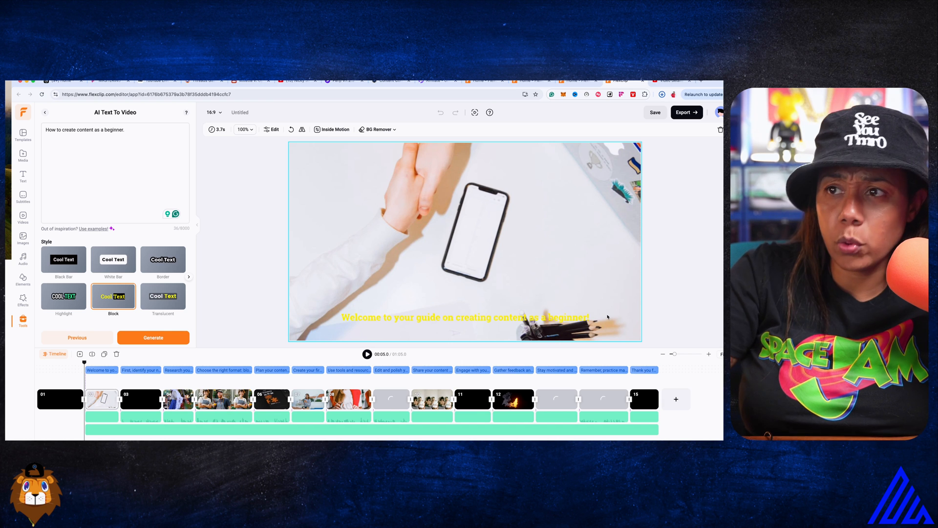
- Play the generated video preview, then select the full-length background audio track
click(63, 259)
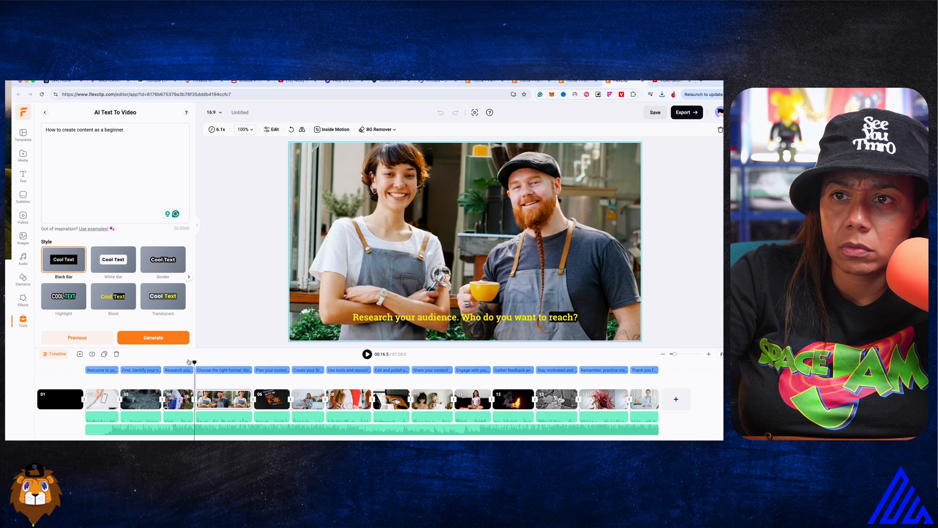
click(655, 112)
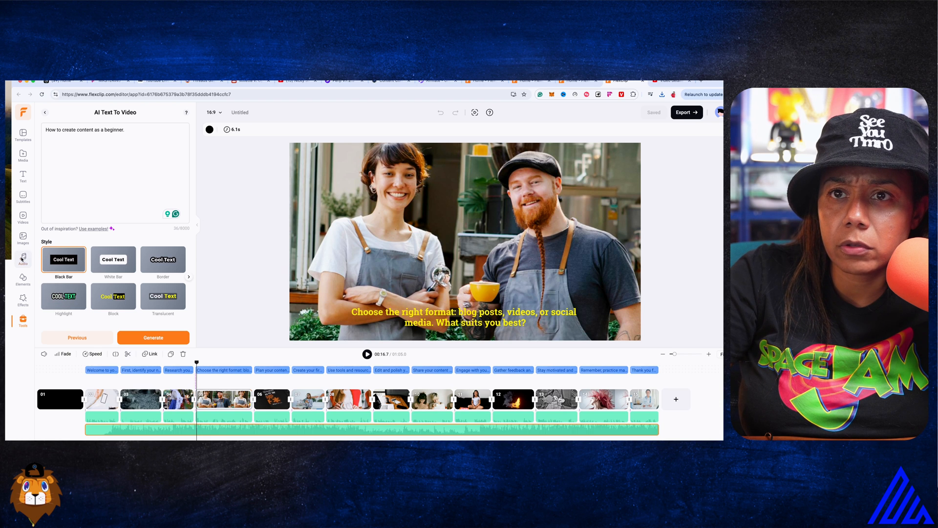
- Drag the background music track's Volume slider down to 7
click(23, 257)
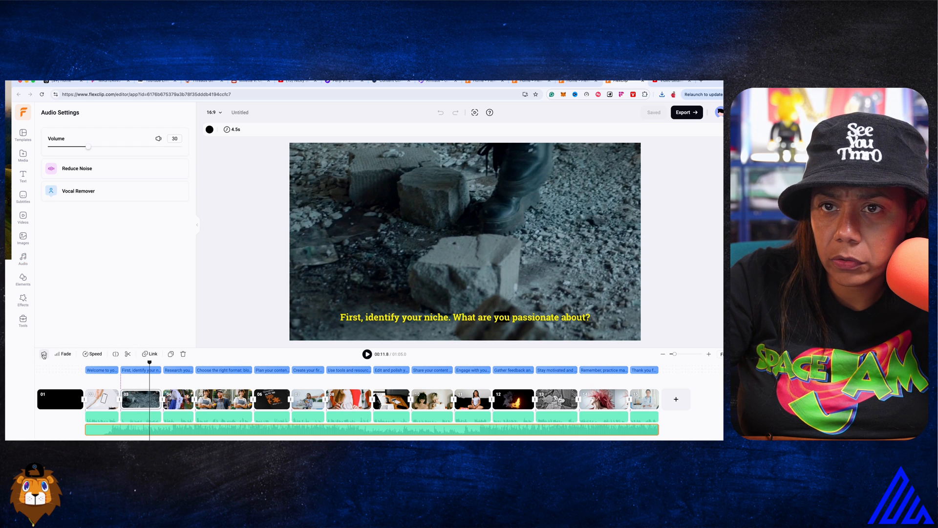
drag(89, 148, 80, 147)
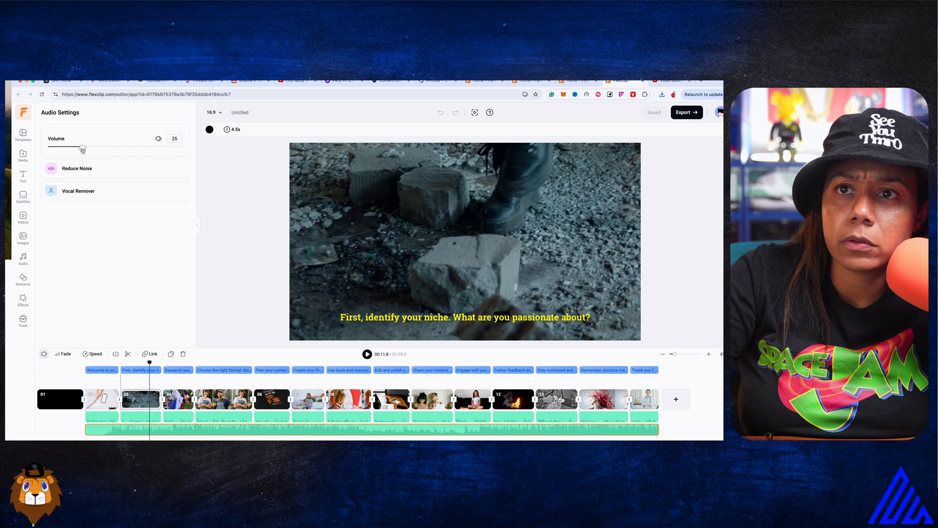
drag(83, 148, 53, 149)
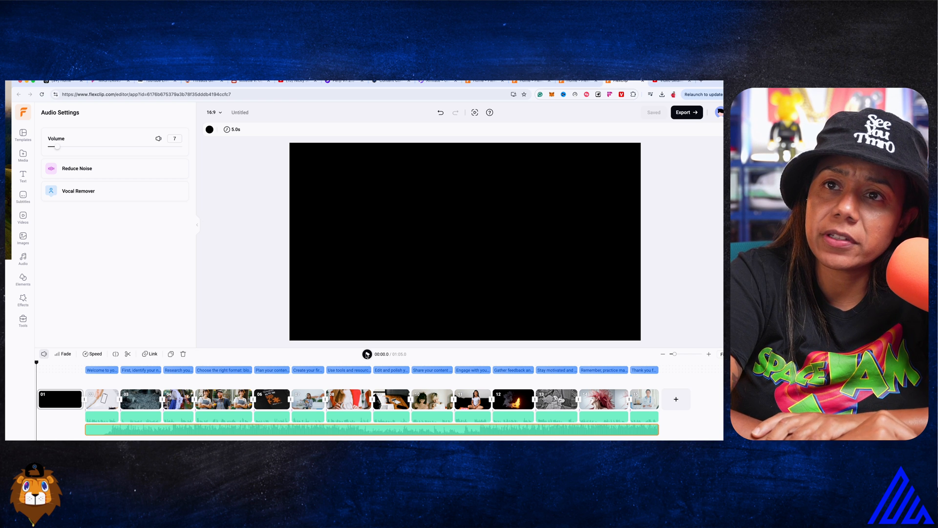
- Exit to the Home dashboard listing three untitled recent projects
click(367, 354)
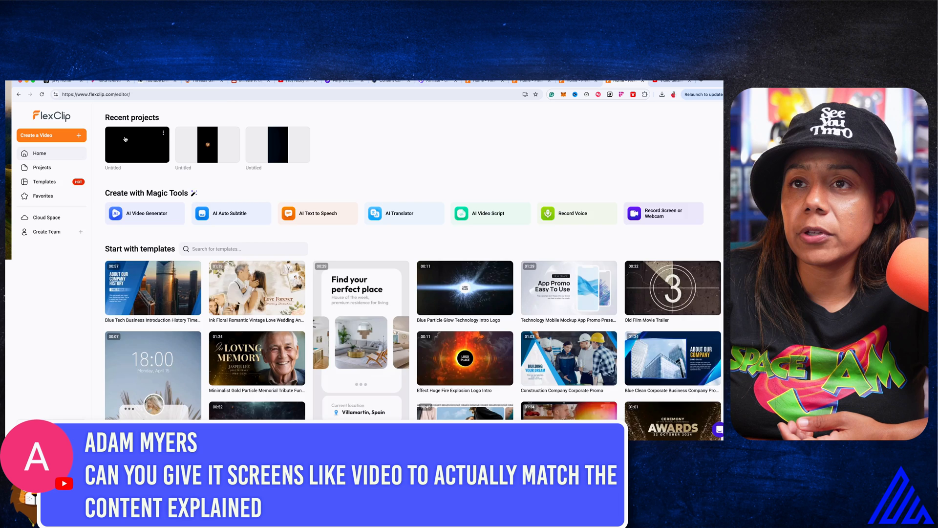
- Reopen the recent content-creation project, open scene 2, and show its project media
click(136, 144)
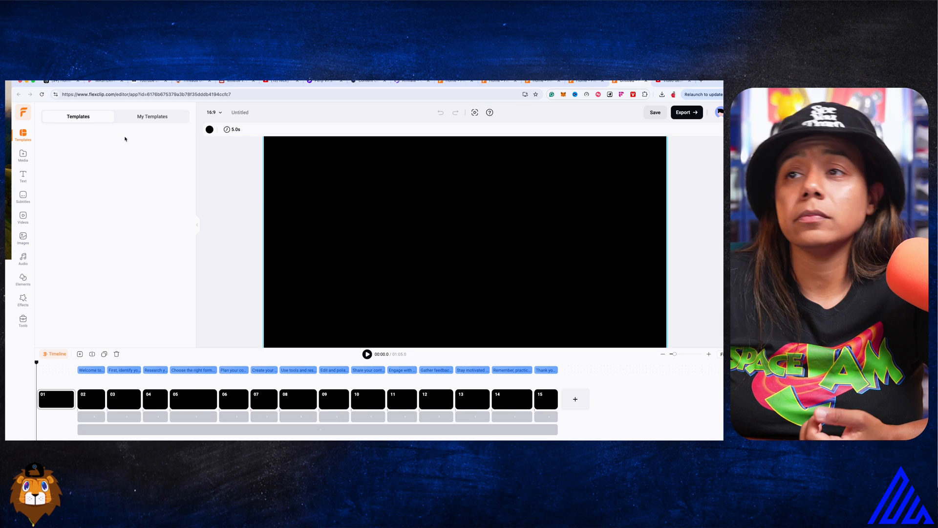
click(90, 399)
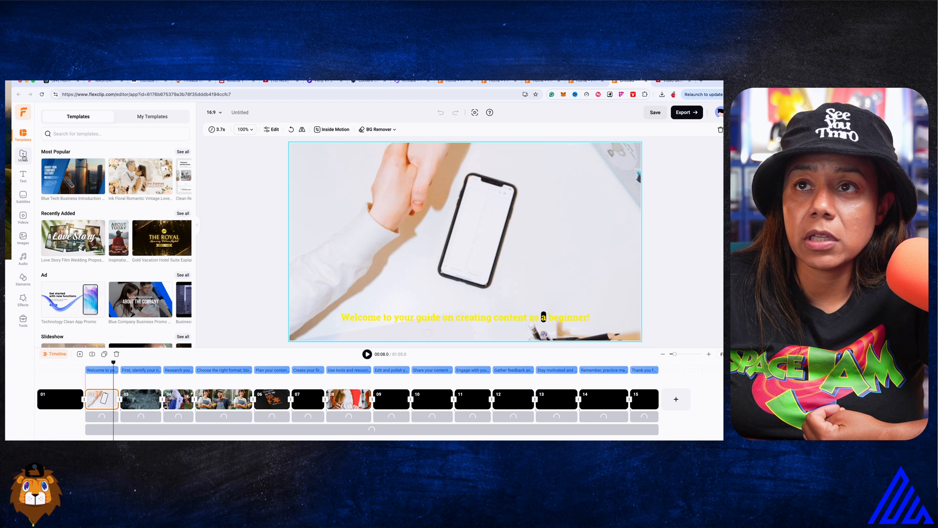
click(23, 155)
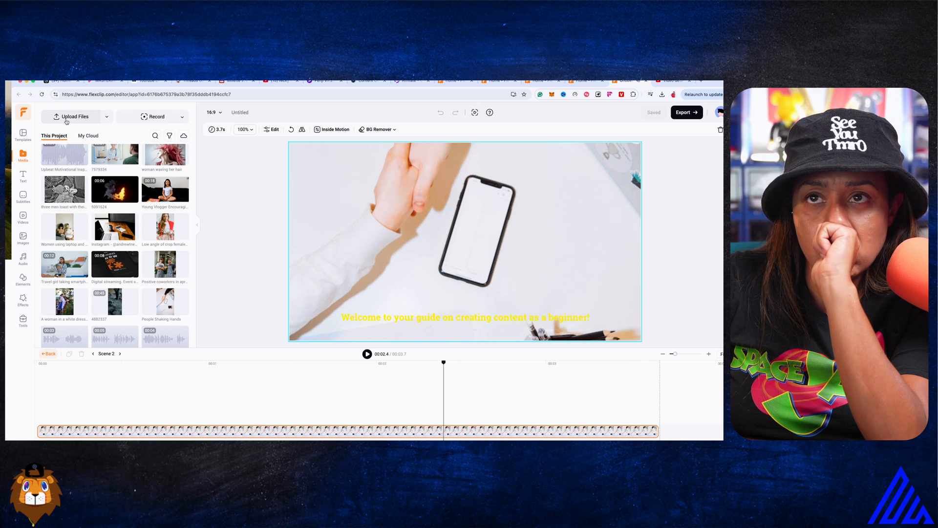
- Upload the 5-second logo intro video from the computer into the project media
click(75, 116)
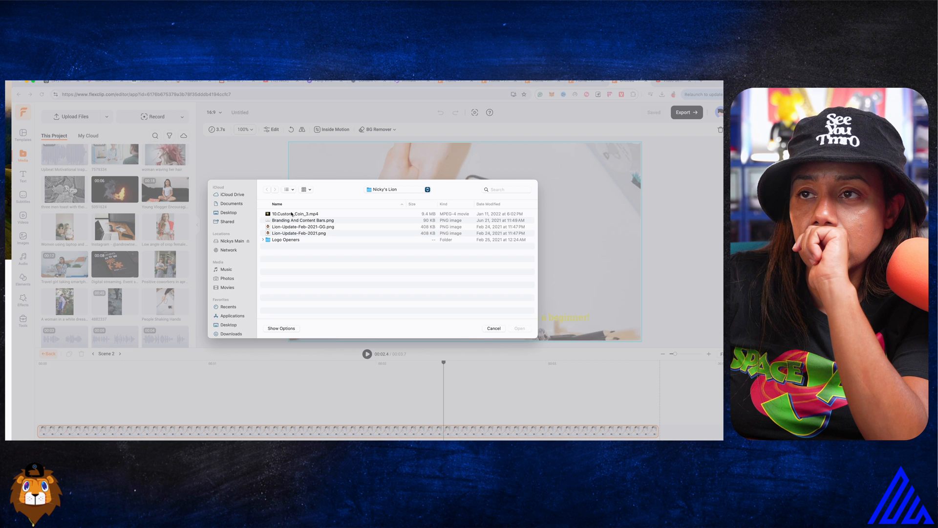
double_click(285, 240)
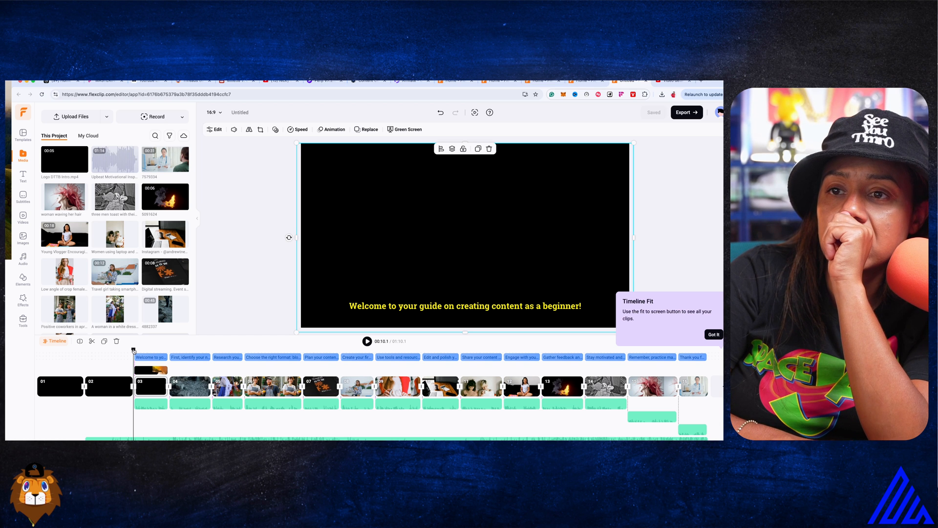
- Select the 'identify your niche' scene, then exit the editor to the home page
click(367, 341)
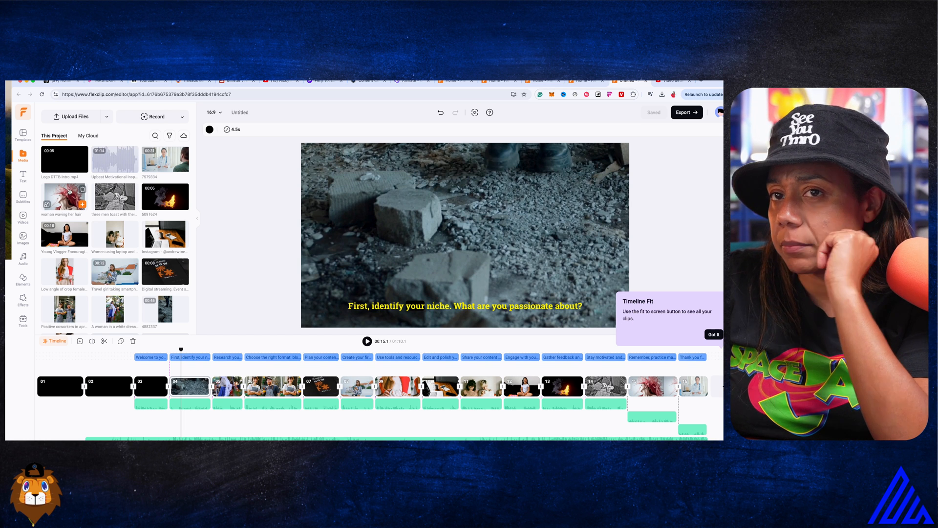
scroll(down, 3)
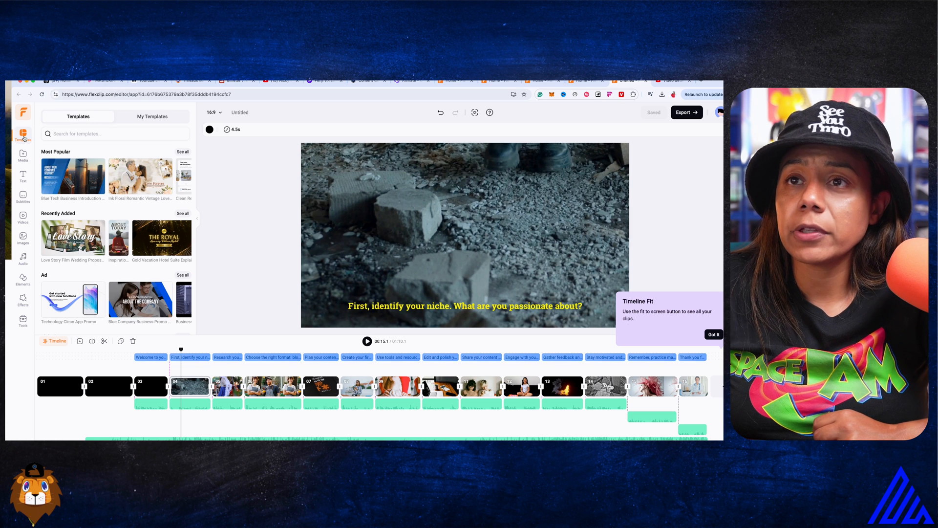
click(713, 333)
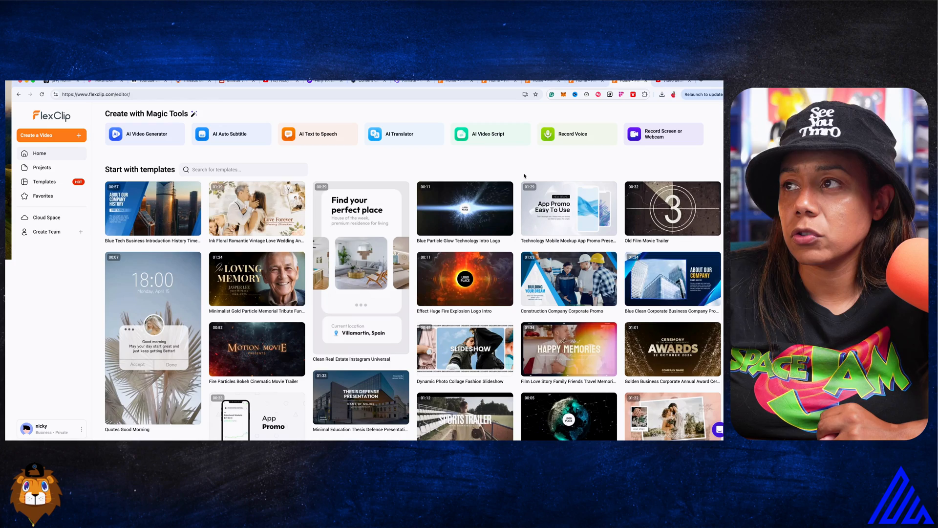
- Scroll through the home page's suggested templates, then open the Templates gallery page
scroll(down, 3)
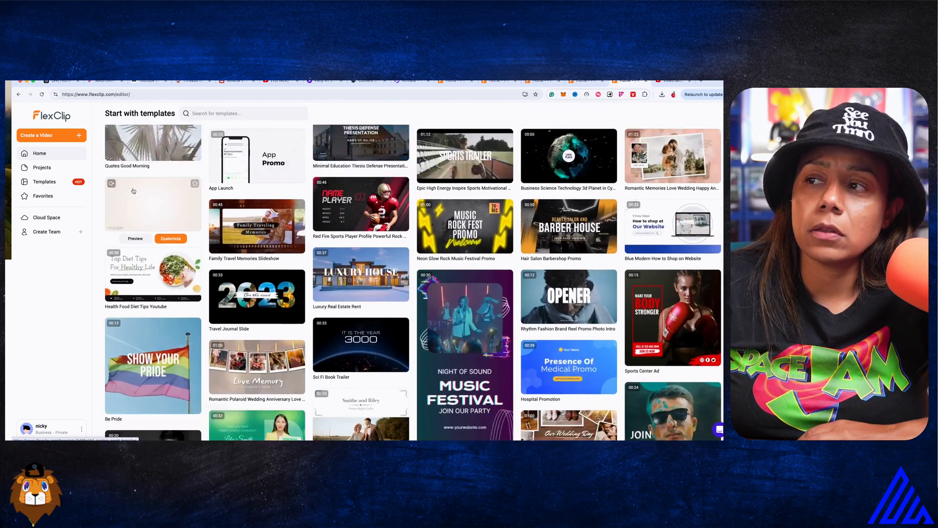
scroll(down, 3)
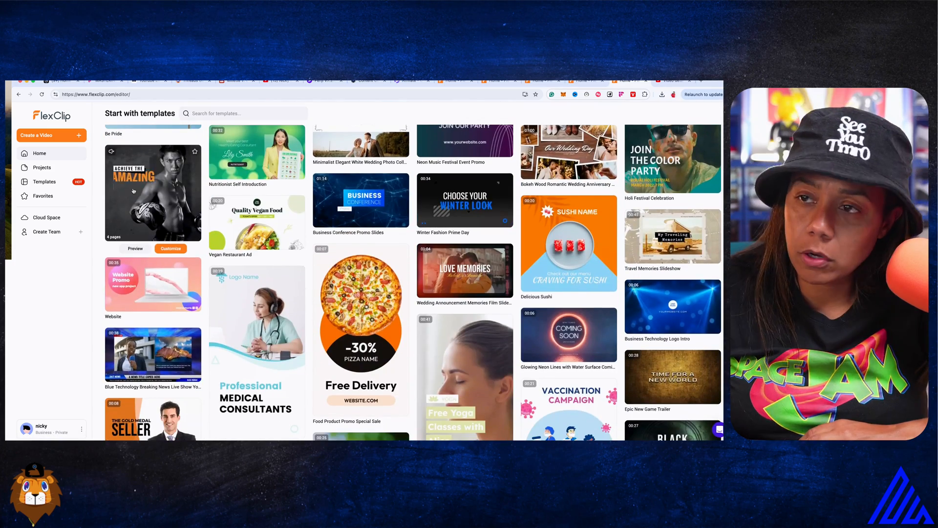
scroll(down, 3)
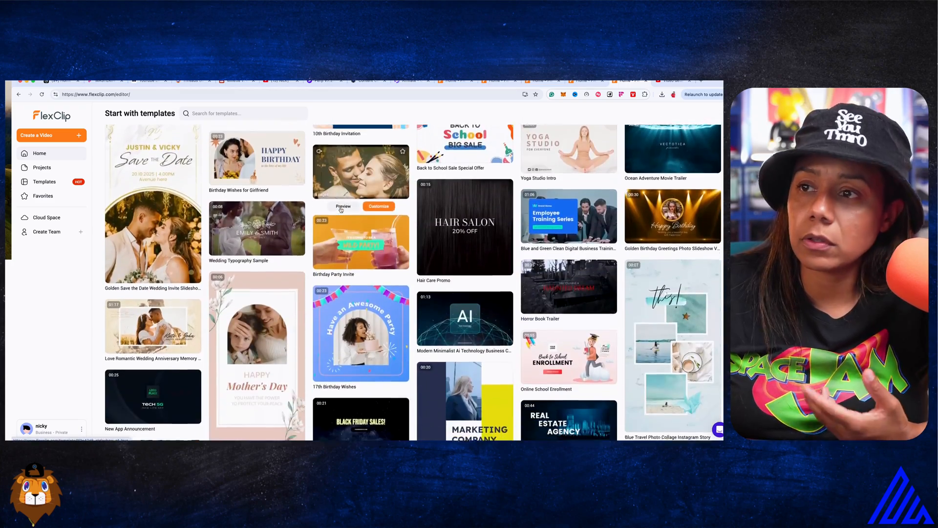
scroll(down, 3)
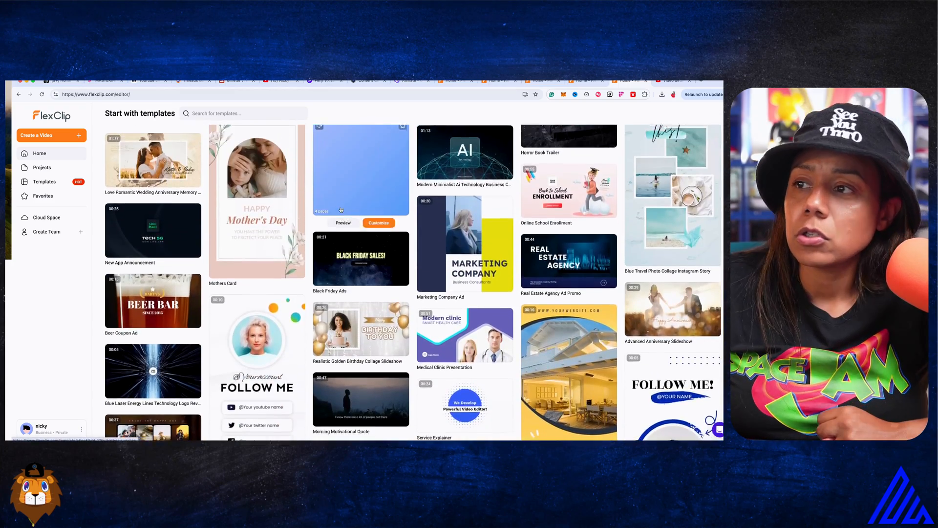
scroll(down, 3)
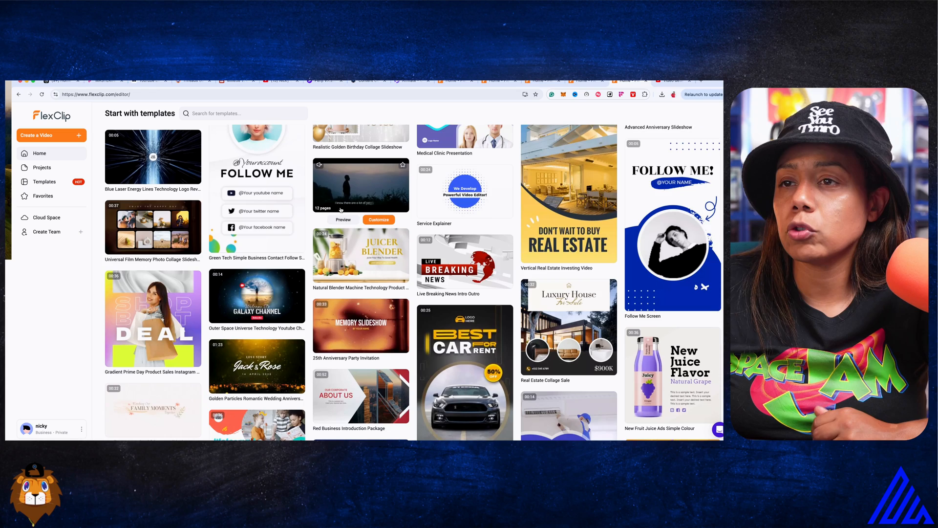
scroll(down, 3)
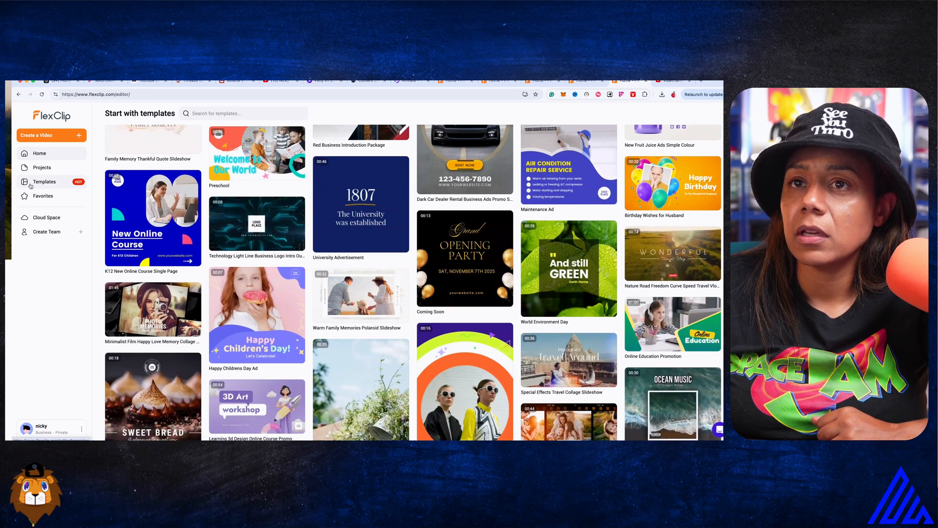
click(45, 181)
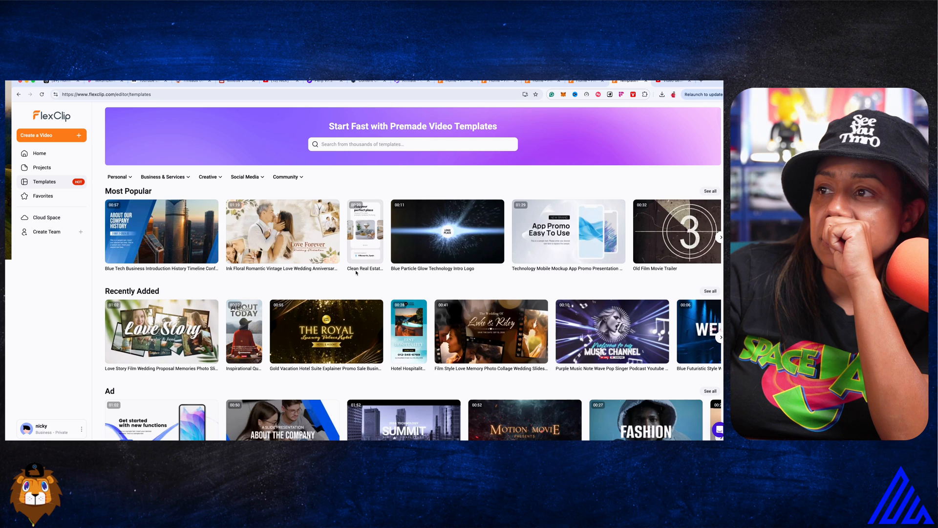
- Page through Most Popular templates and customize the 'Exclusive' banner slideshow template
click(720, 236)
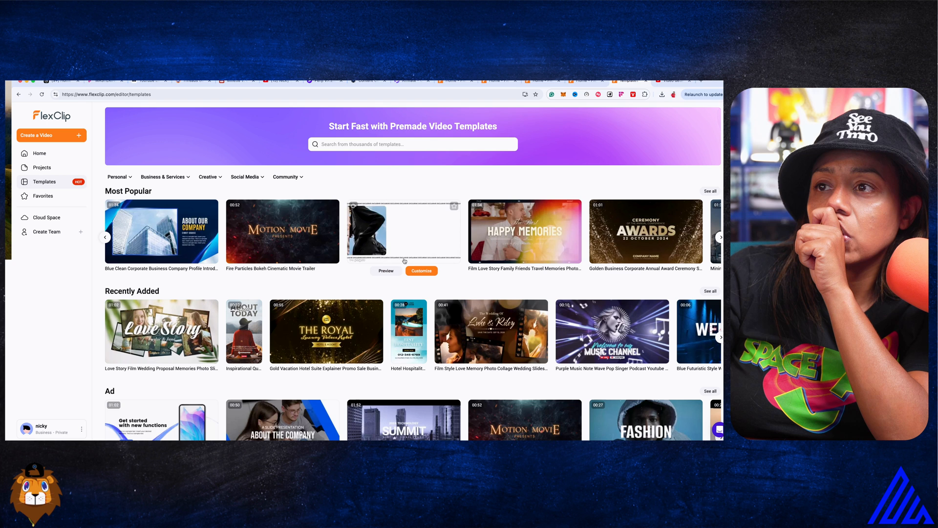
click(421, 270)
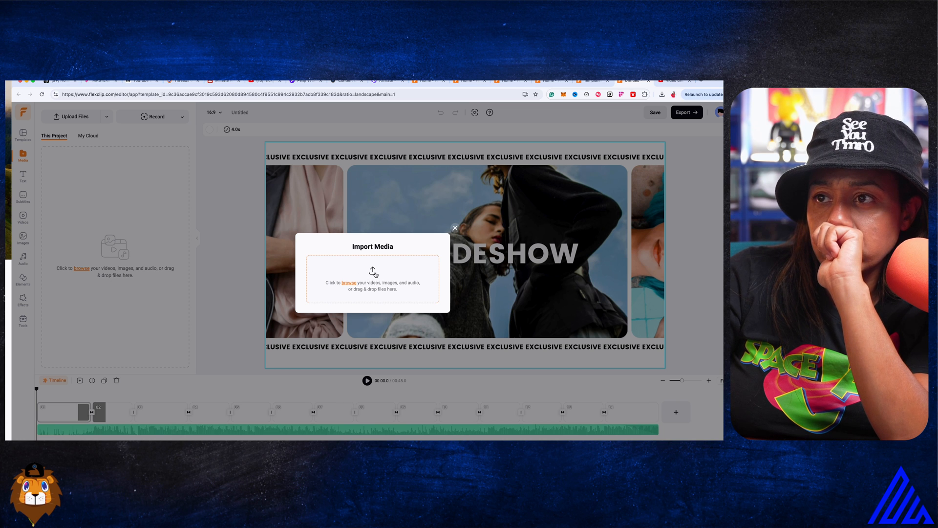
- Import several thumbnail PNGs from the Downloads folder into the project media
click(349, 282)
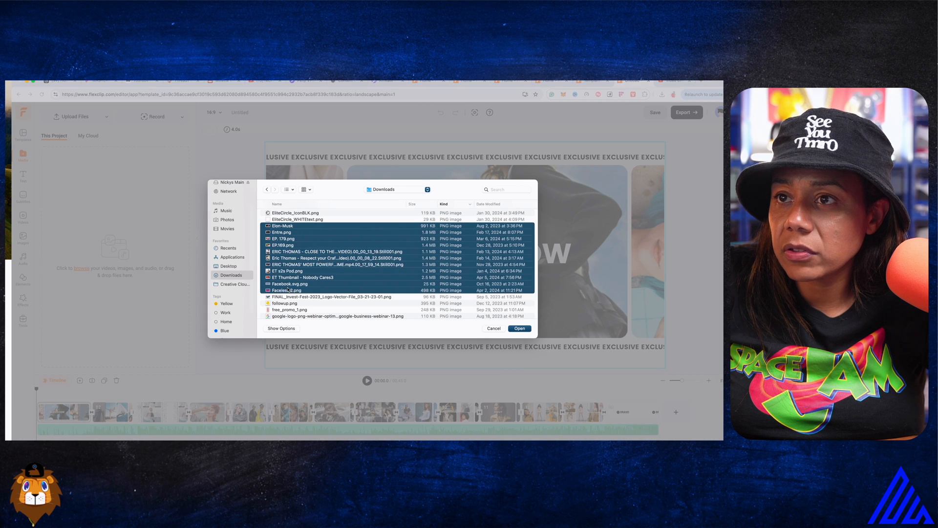
scroll(down, 3)
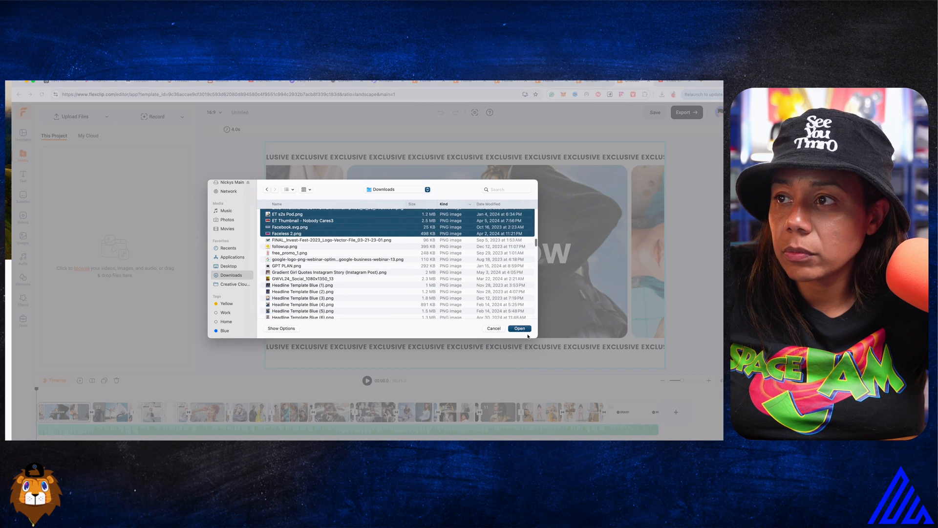
click(519, 327)
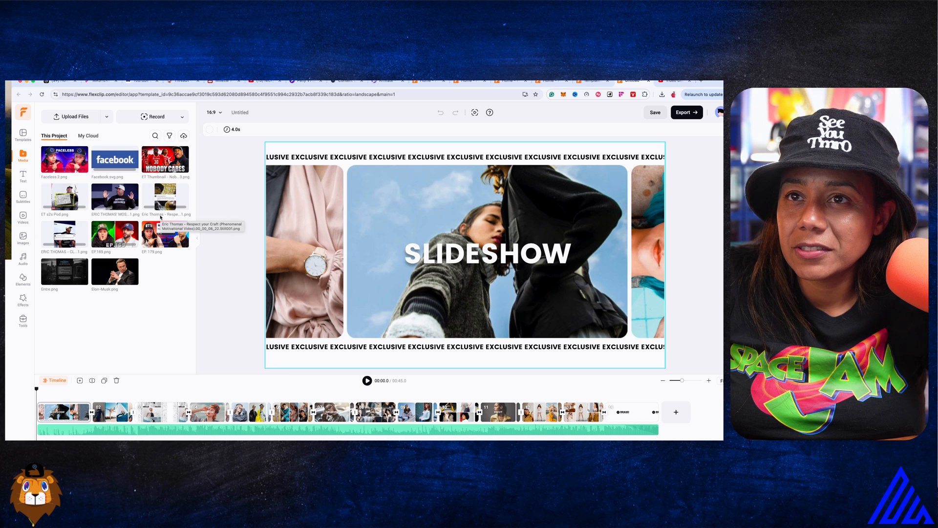
- Open scene 1's layer view with its SLIDESHOW text, banner text and image layers
click(654, 112)
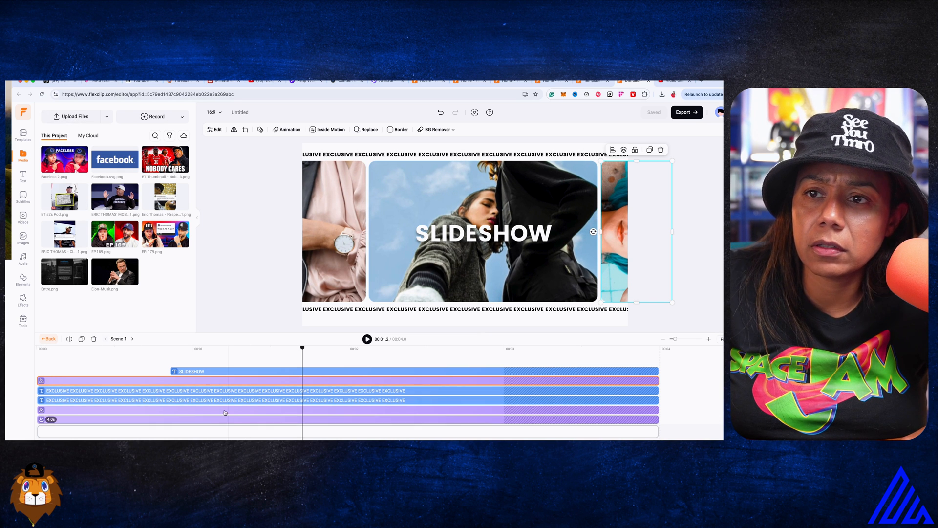
- Swap scene 1's template photo for an uploaded thumbnail, preview it, and advance to scene 2
double_click(483, 232)
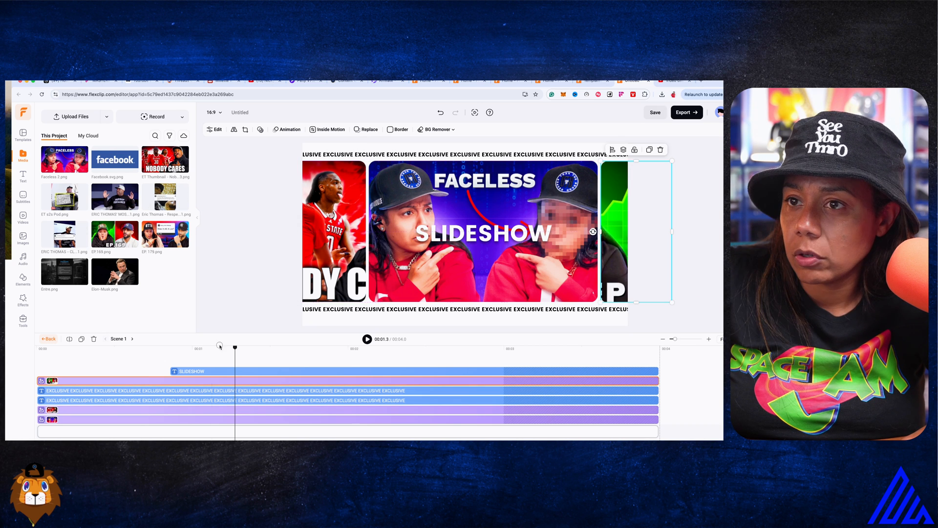
click(368, 339)
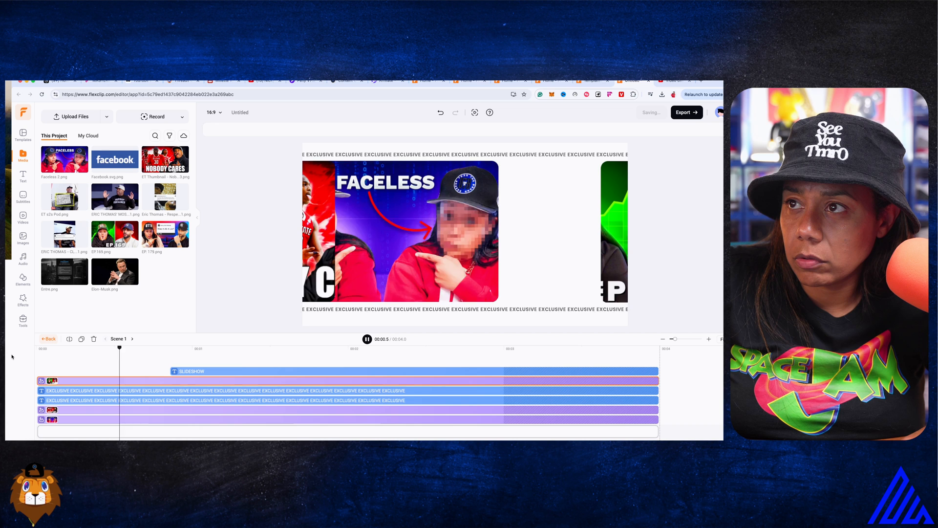
click(131, 368)
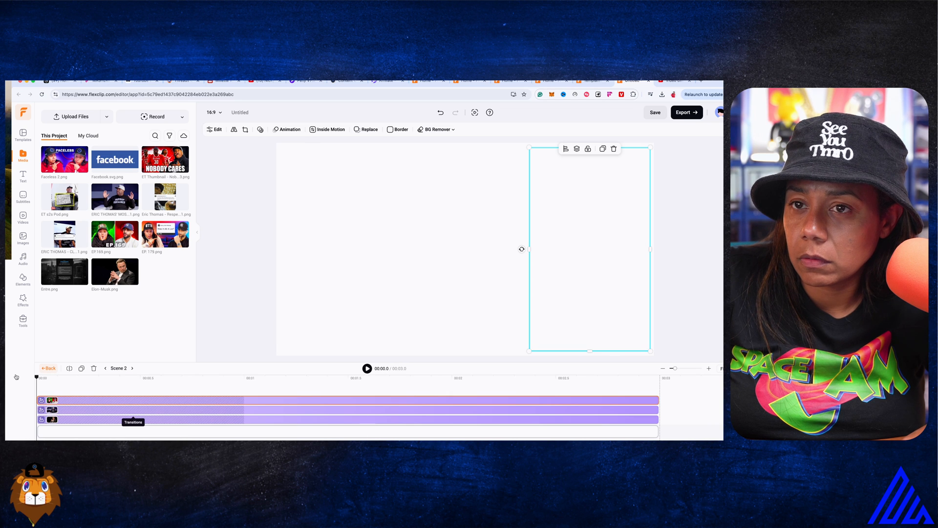
- Go back from the scene 2 editor to the main timeline showing the UNIQUE slide
click(48, 367)
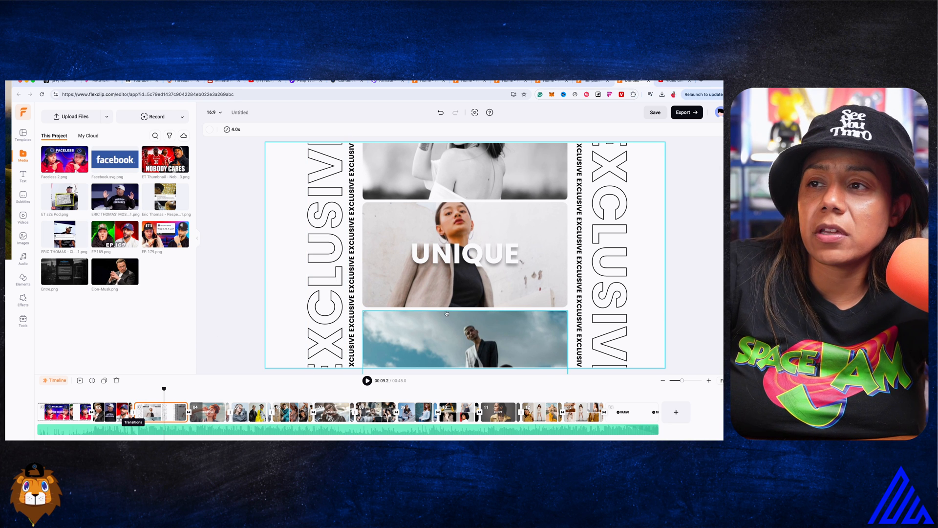
- Show the Templates panel and play the slideshow from the customized first scene
click(464, 254)
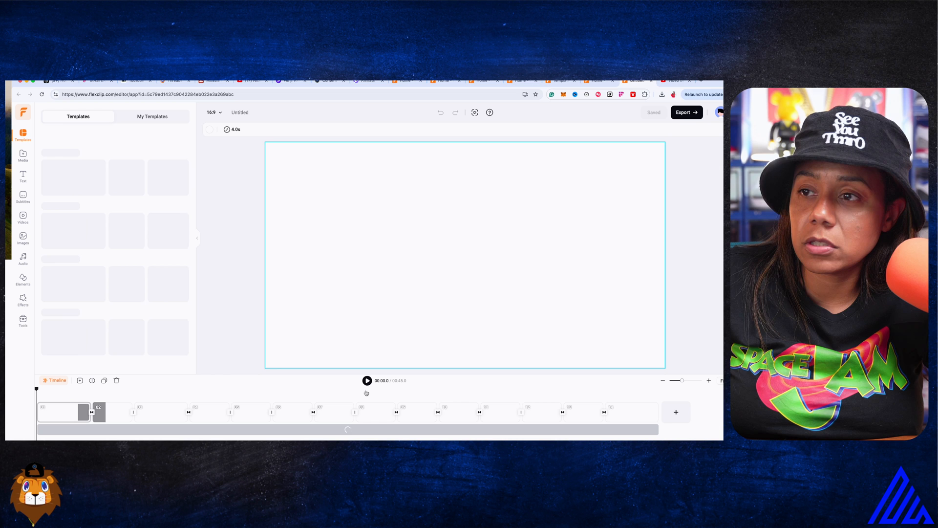
click(367, 380)
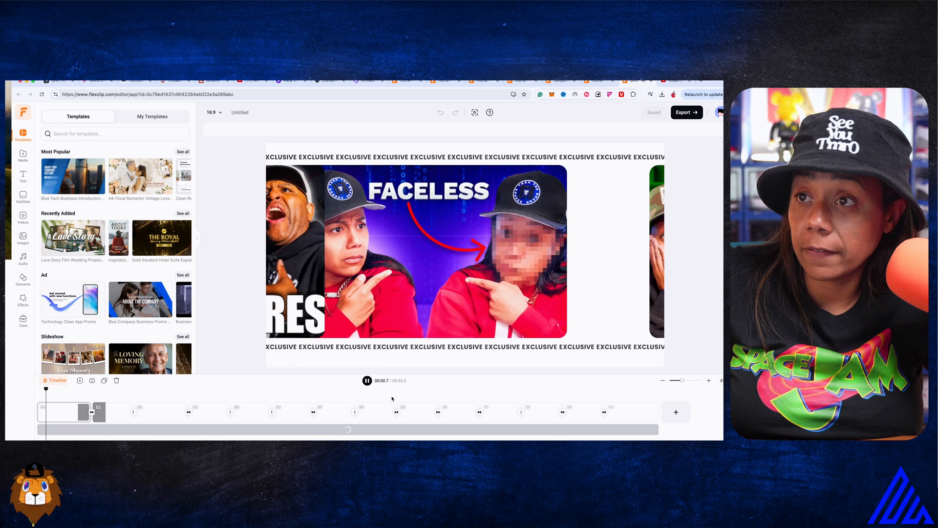